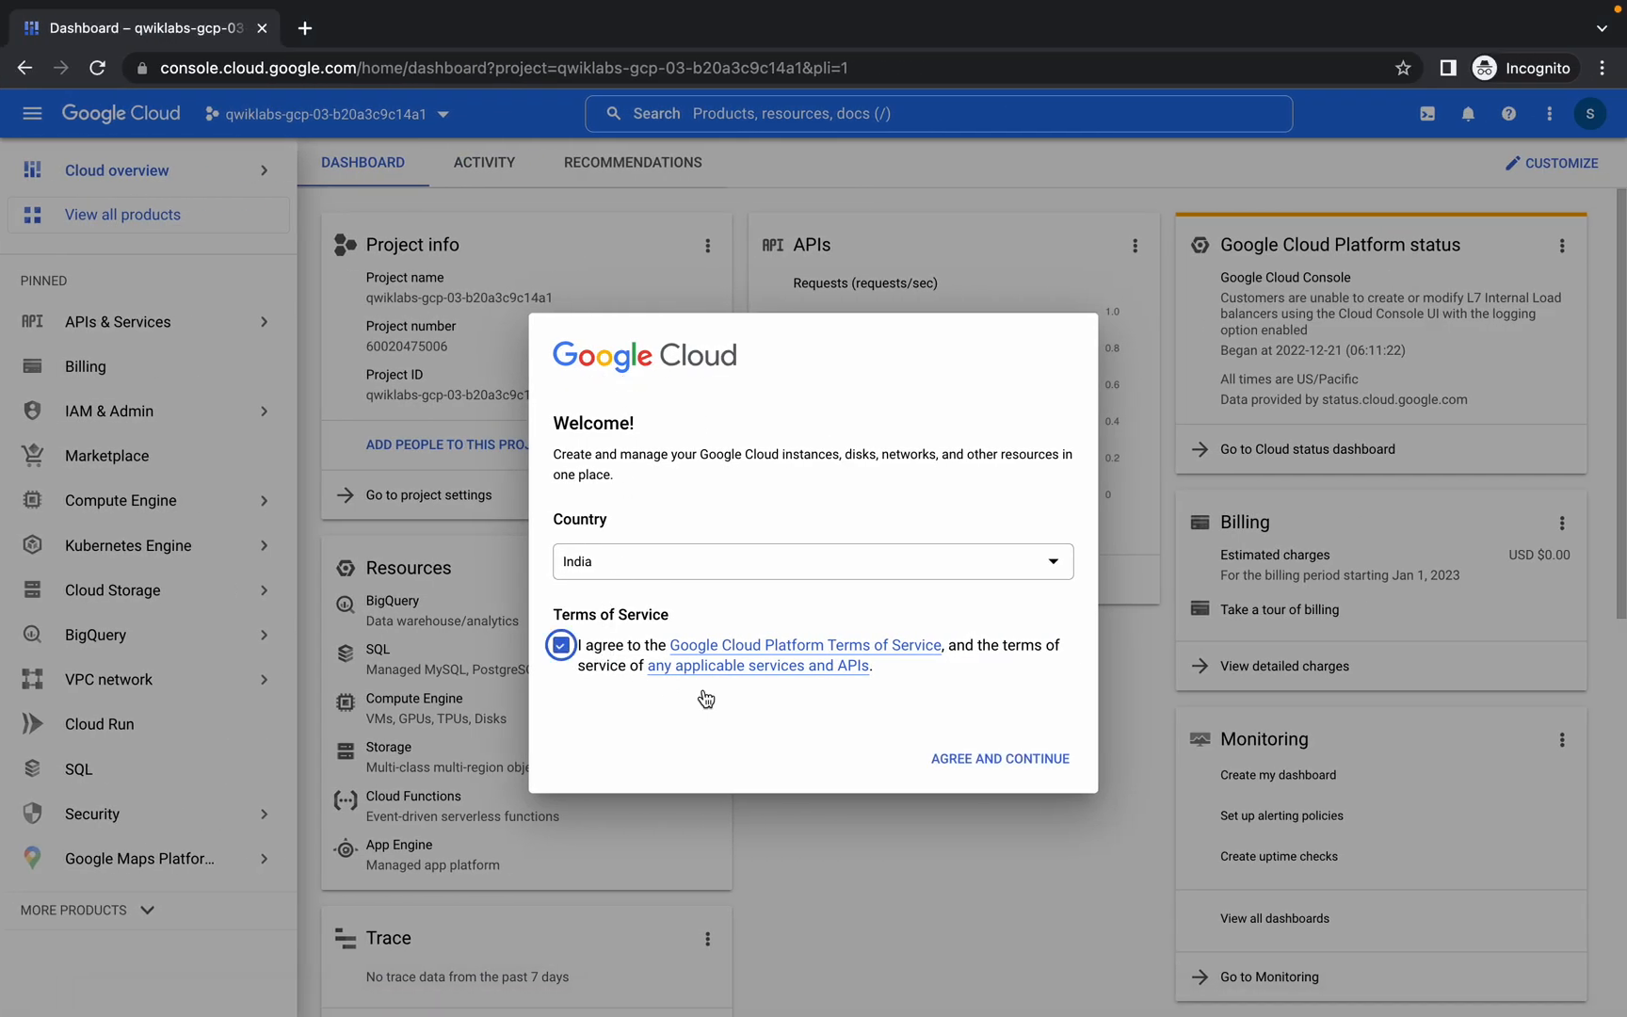
- Accept the terms of service and open the VM instances page via search
click(998, 758)
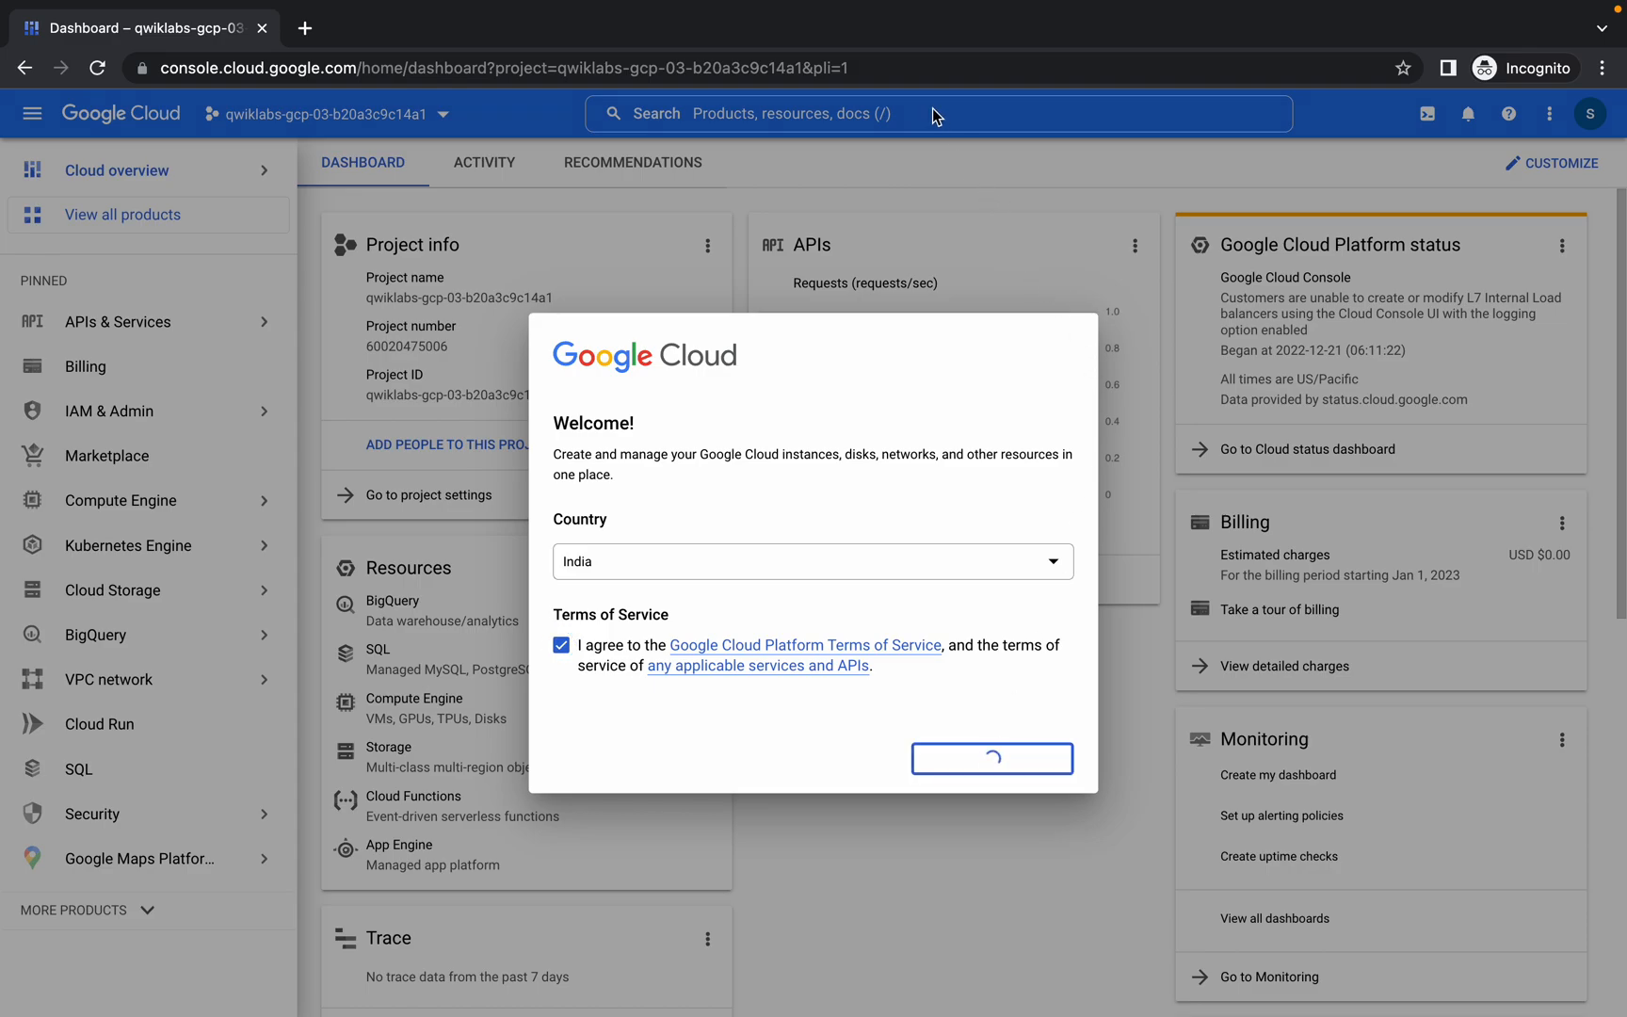
click(924, 113)
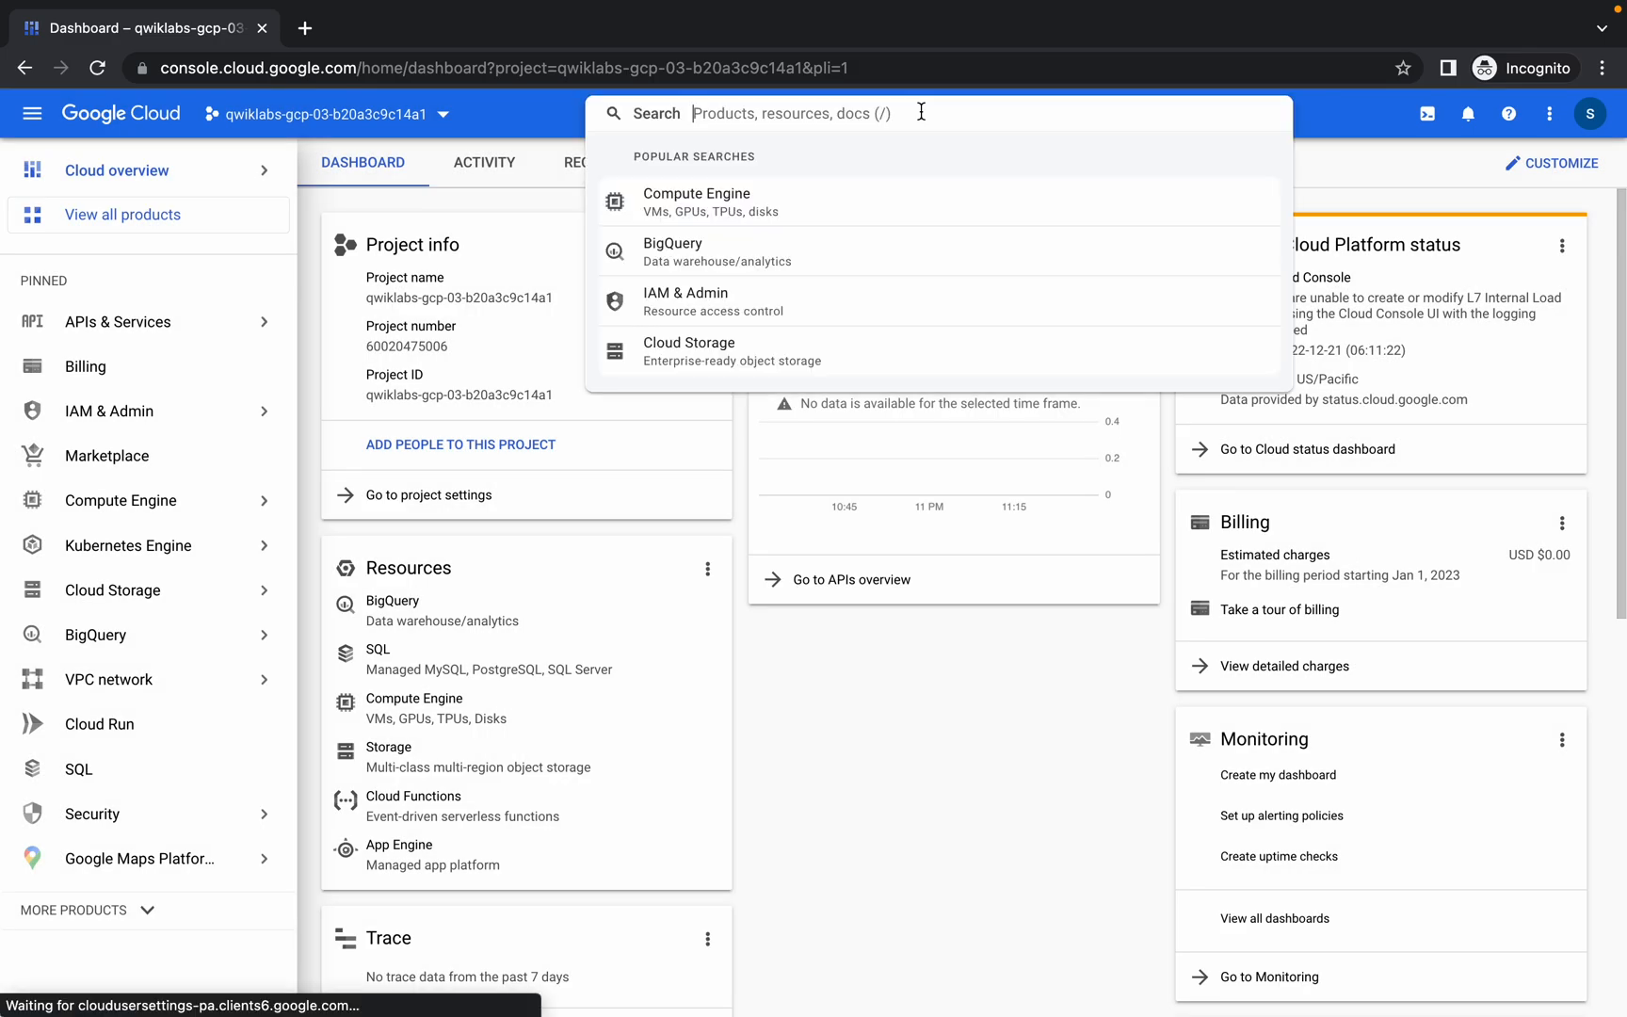
text(vm instances dashboard)
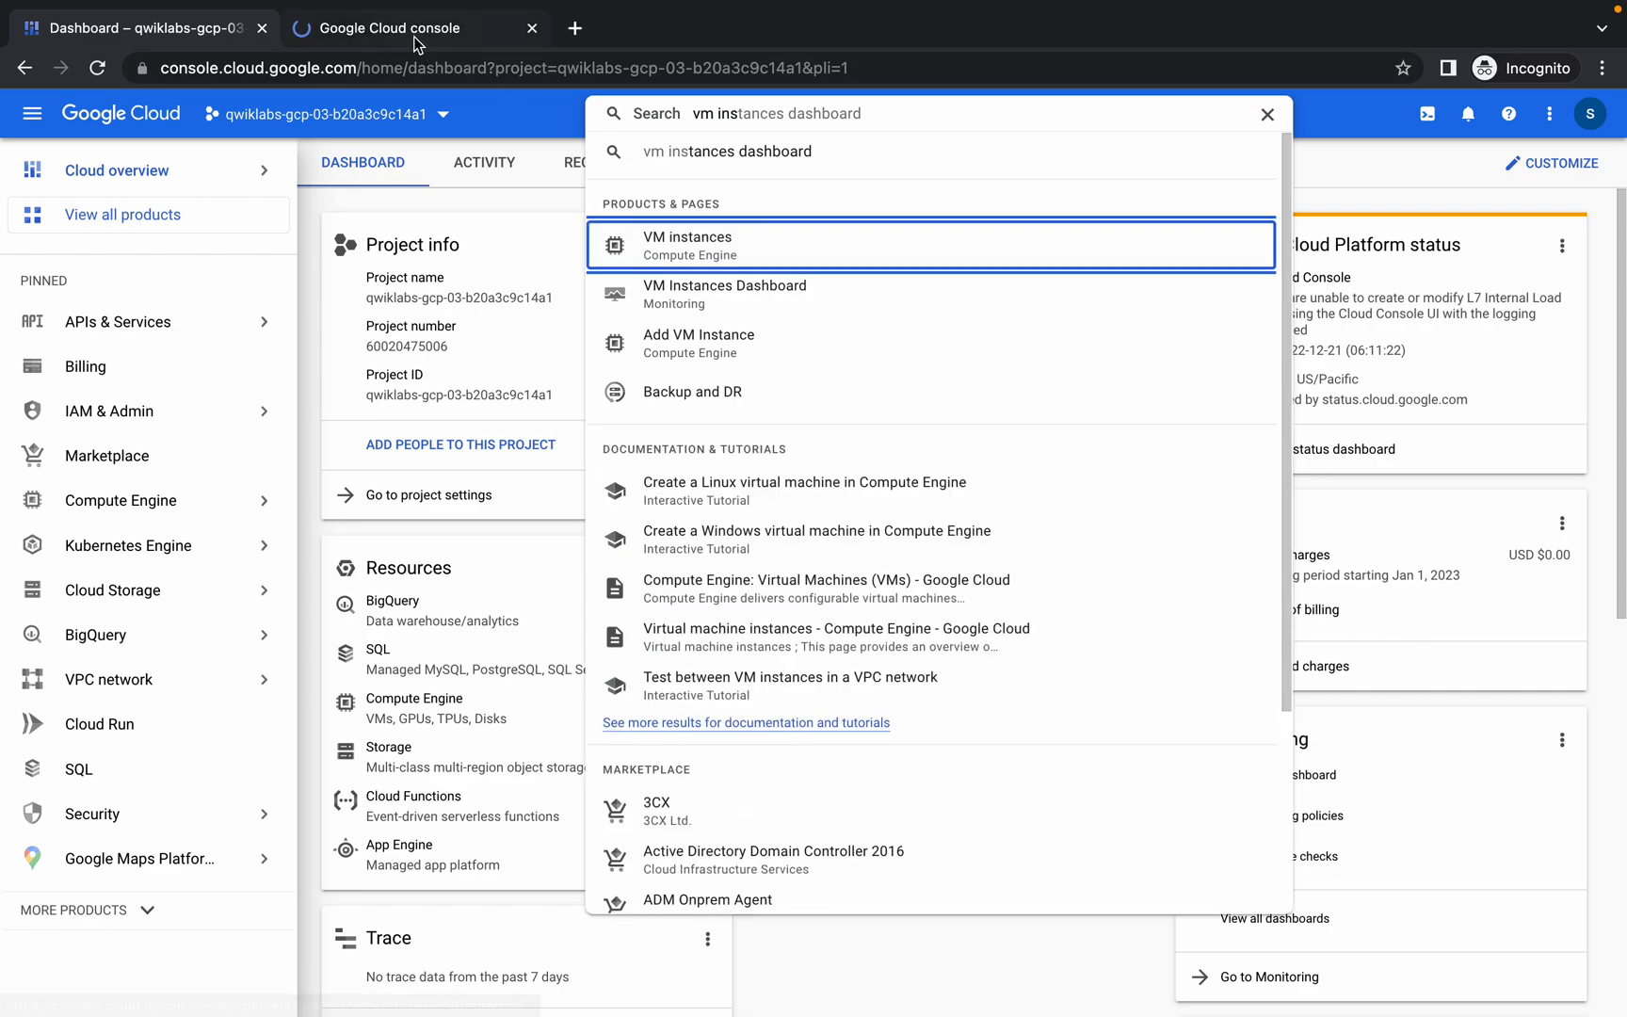
click(686, 245)
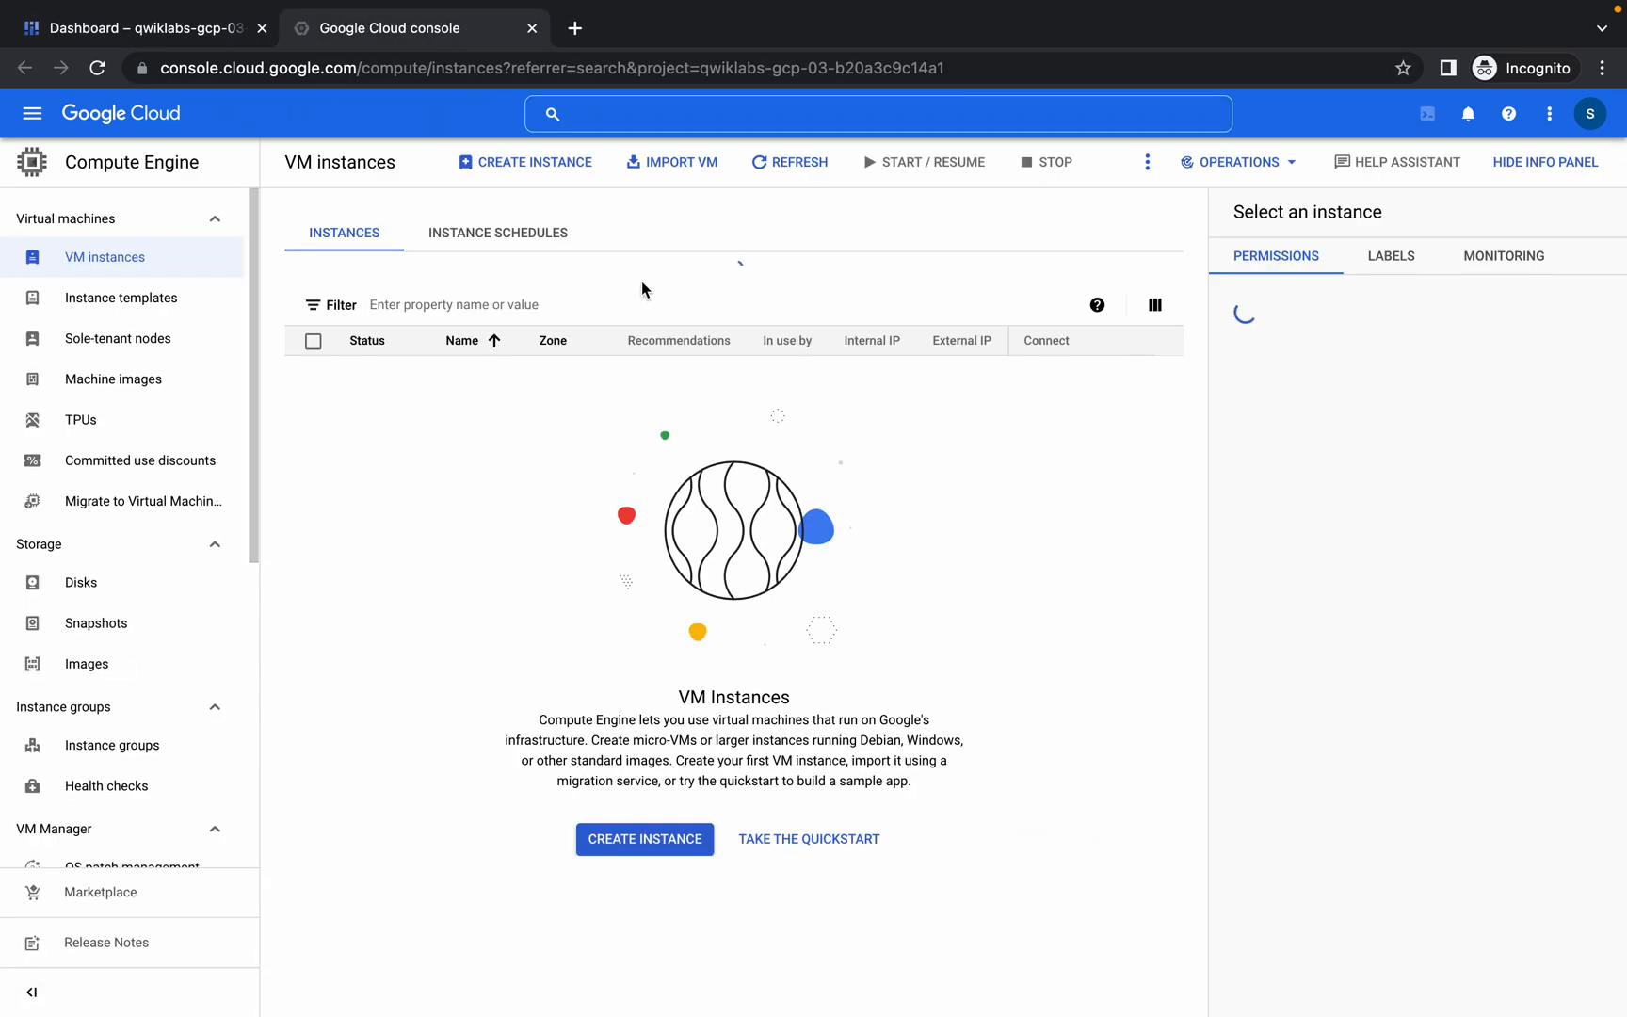
- Start a new VM instance and select the name vm-premium in the lab instructions
click(525, 162)
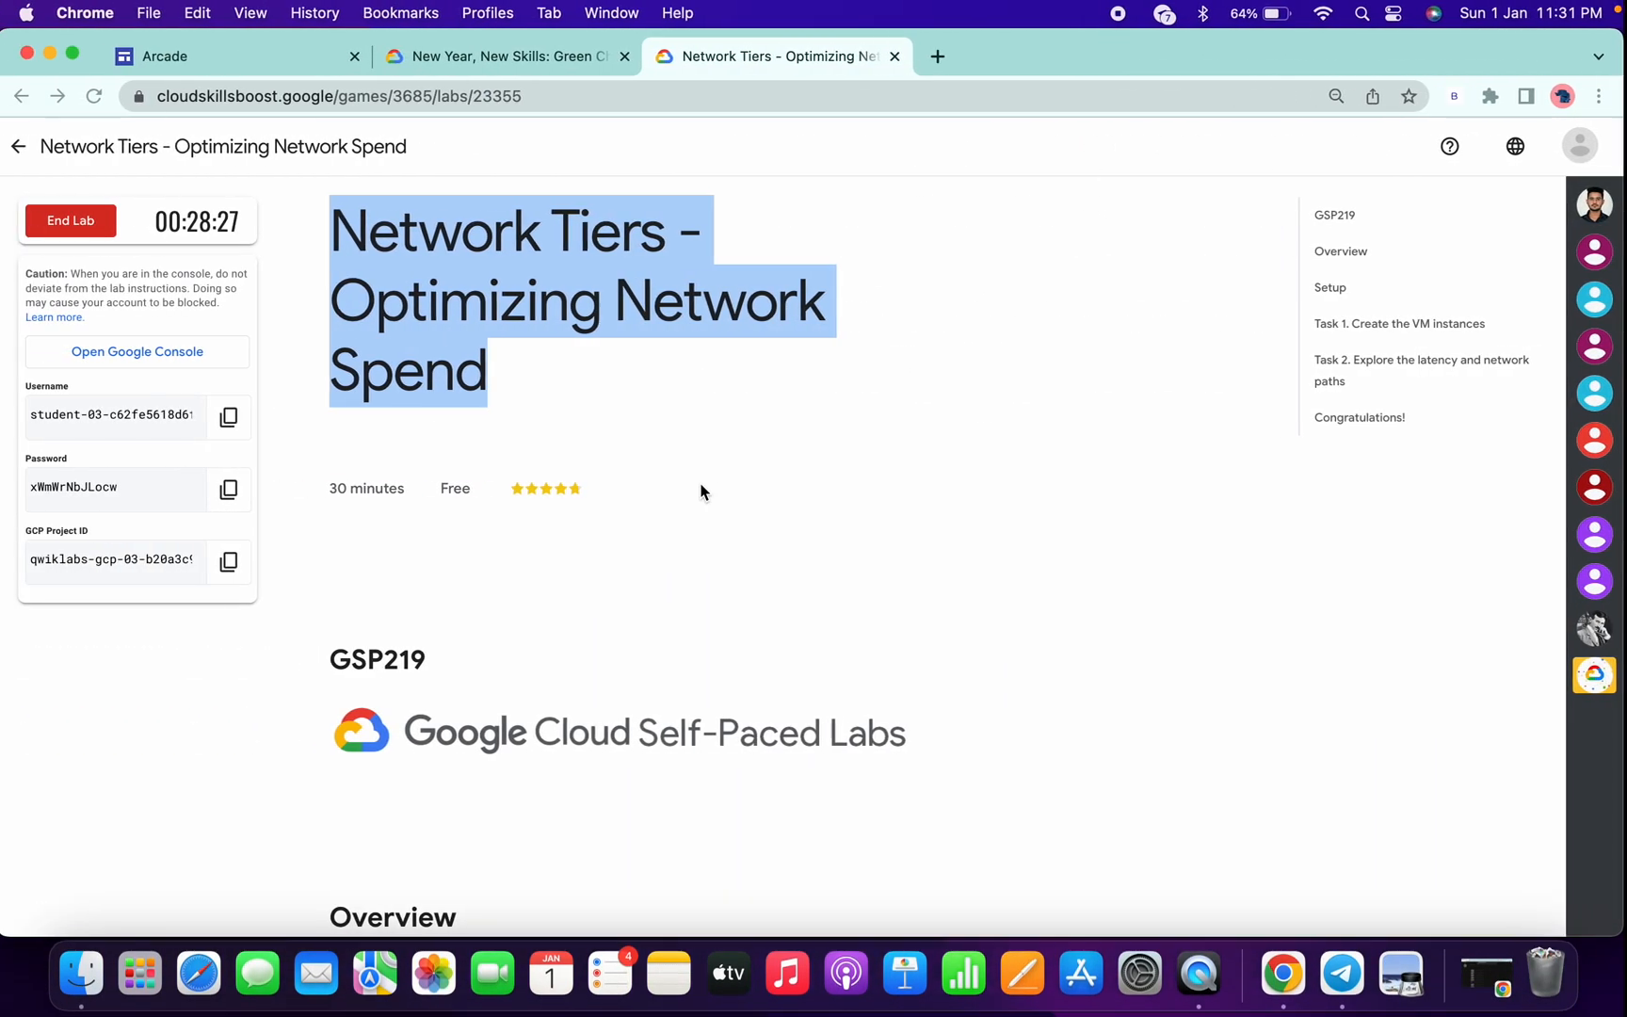
scroll(down, 3)
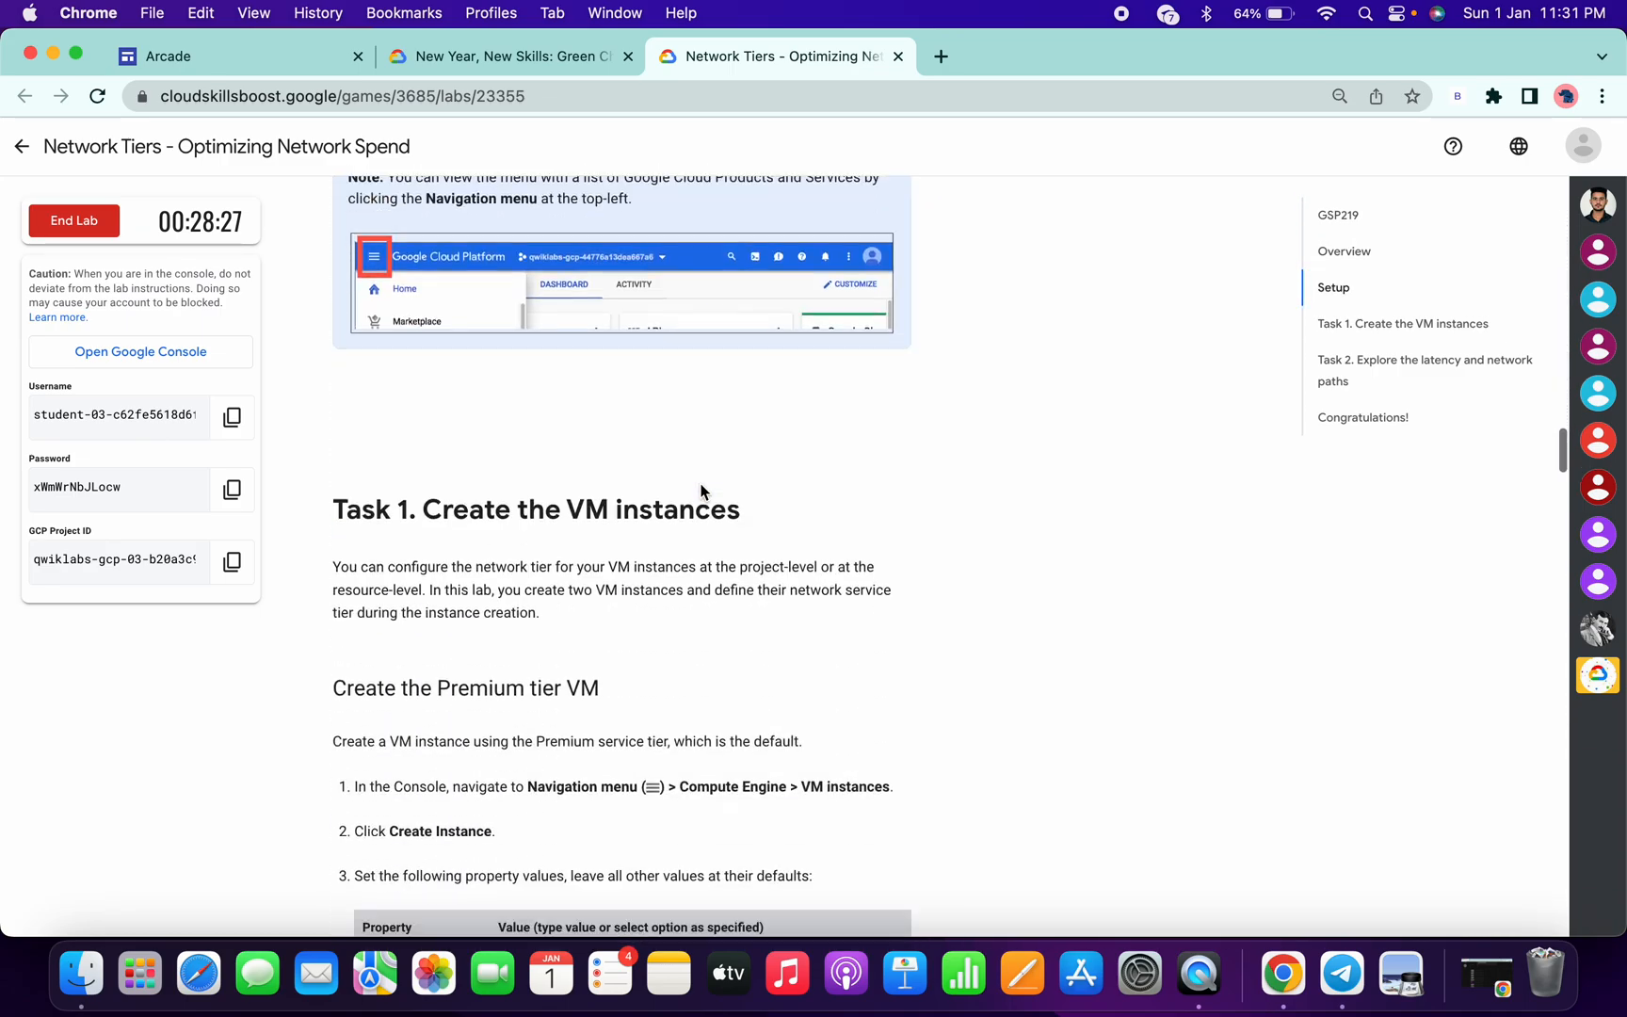
scroll(down, 3)
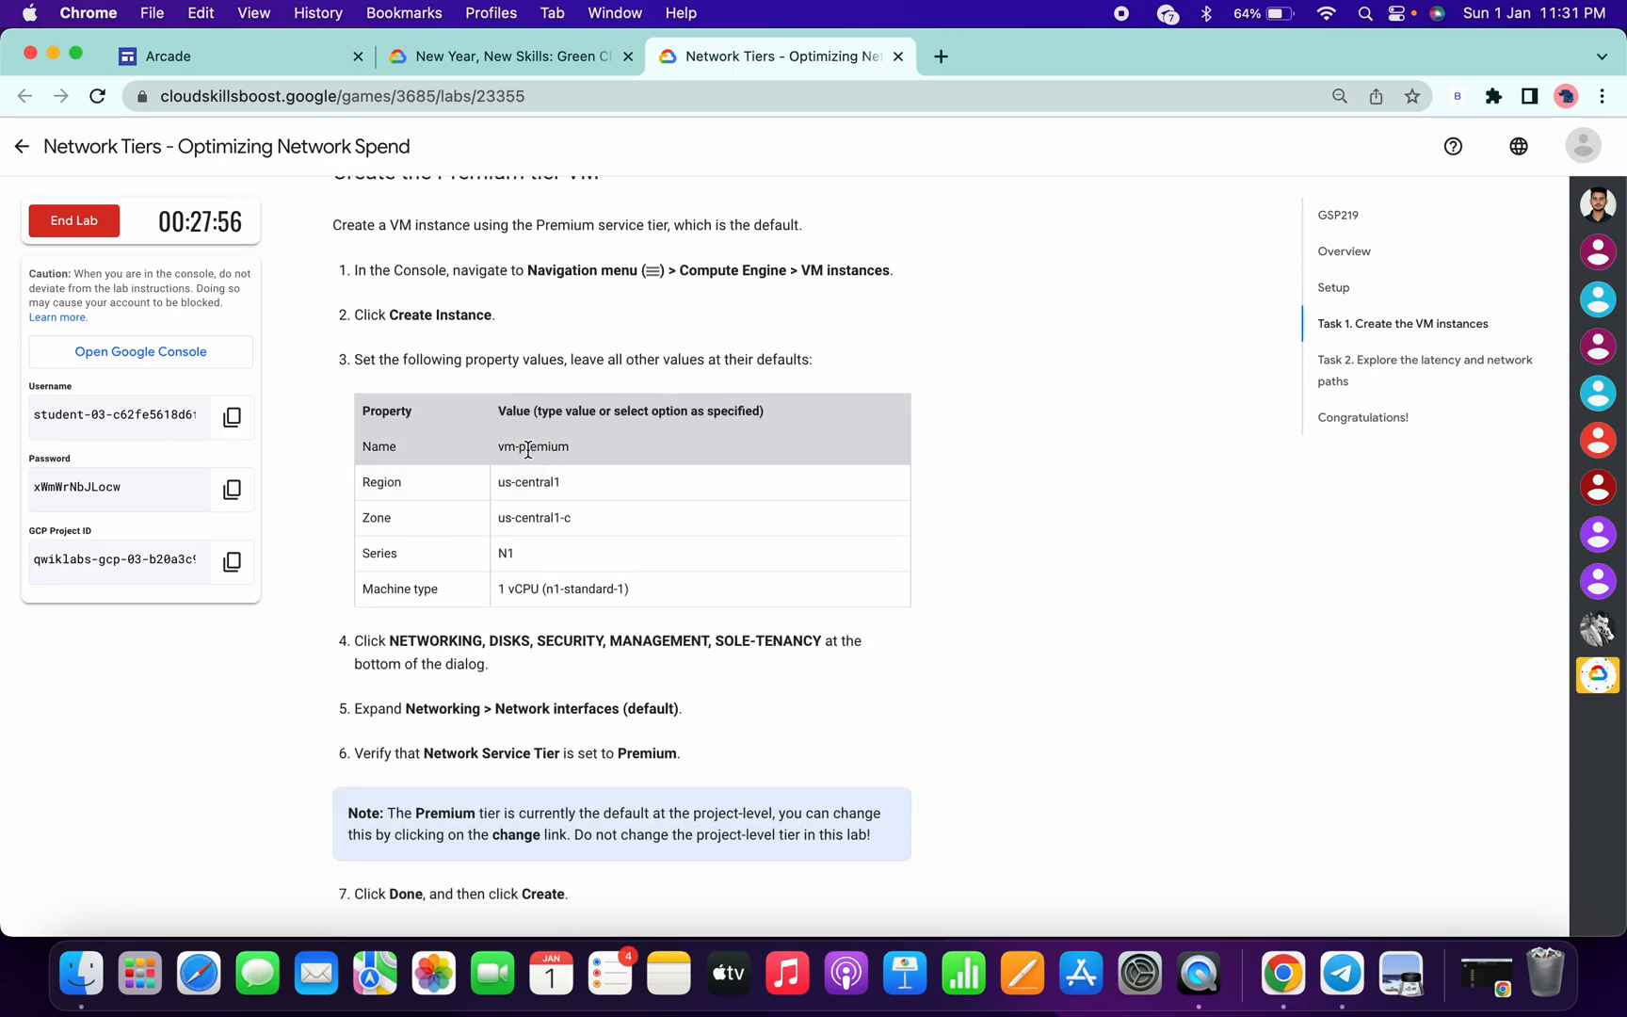
double_click(532, 446)
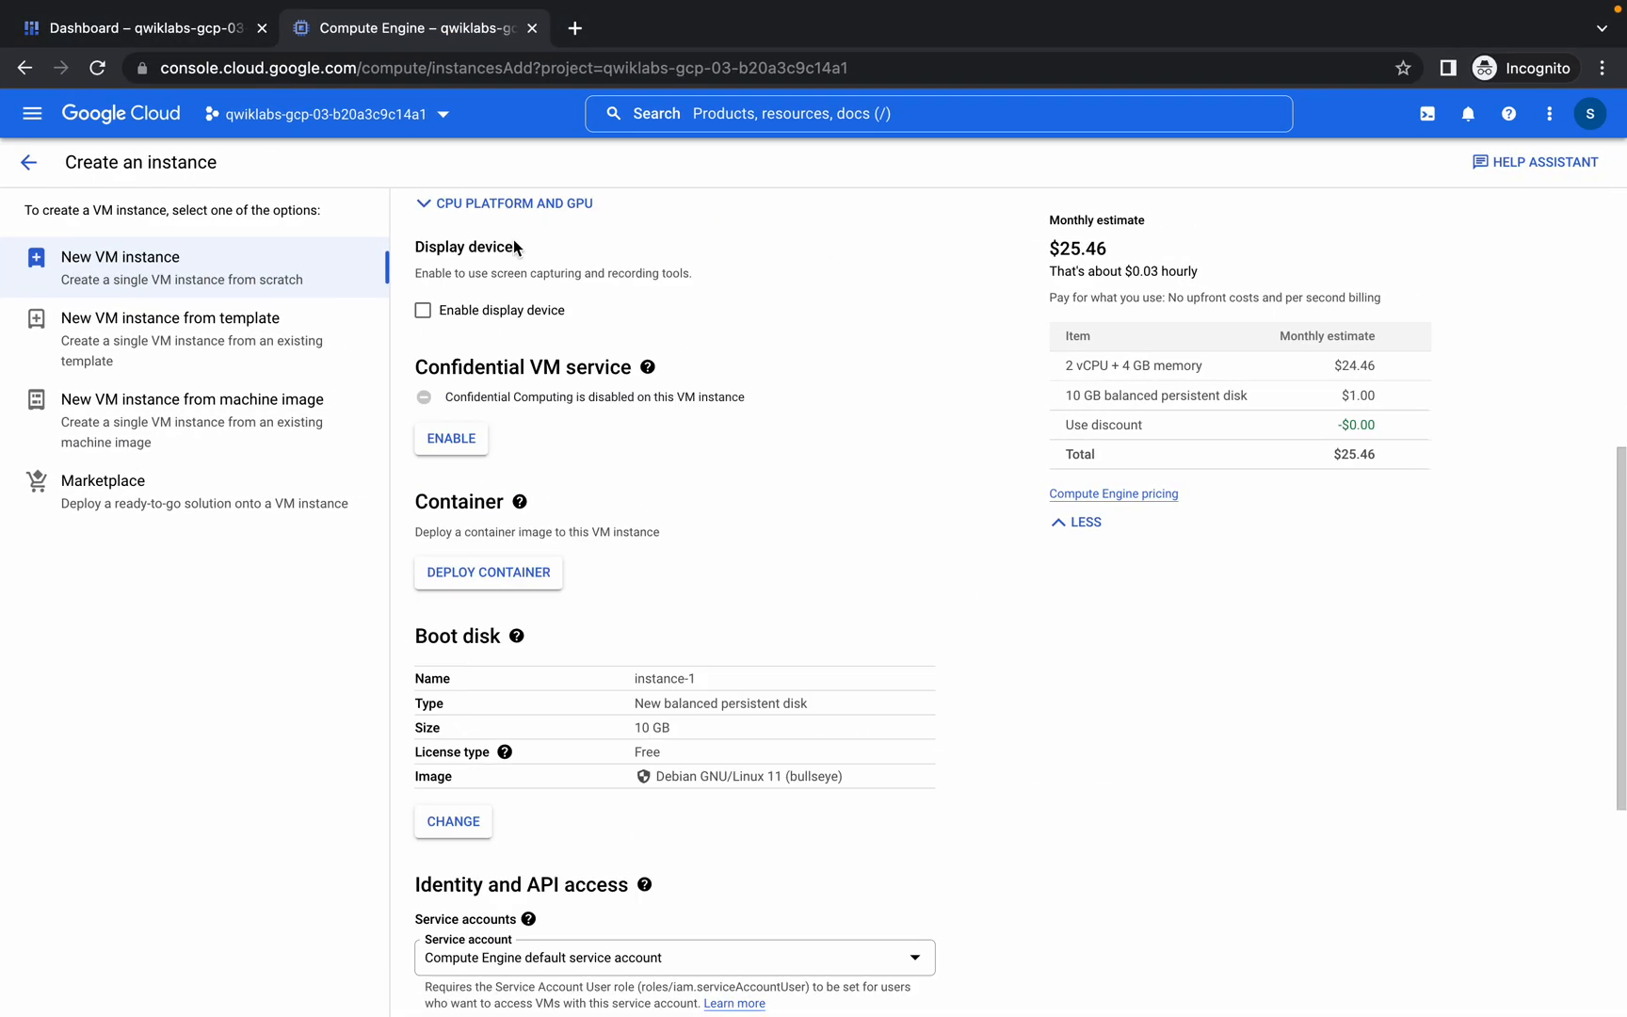
- Replace the default instance name with vm-premium and scroll down the form
scroll(down, 3)
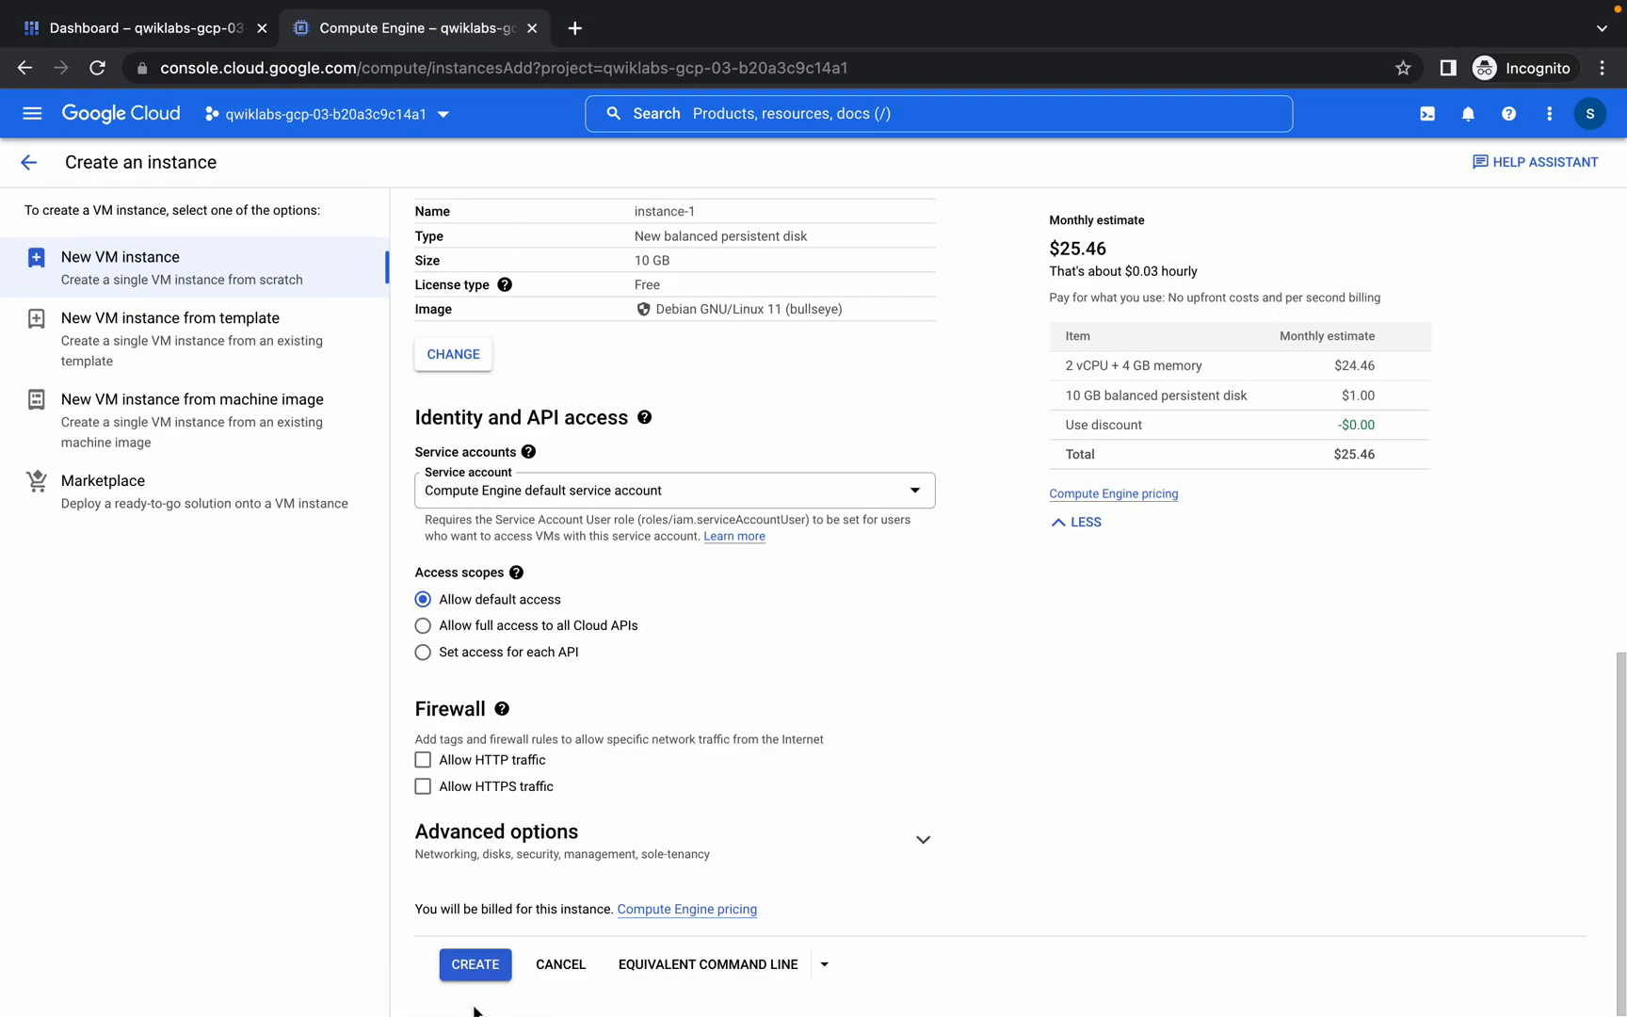
mouse_move(624, 837)
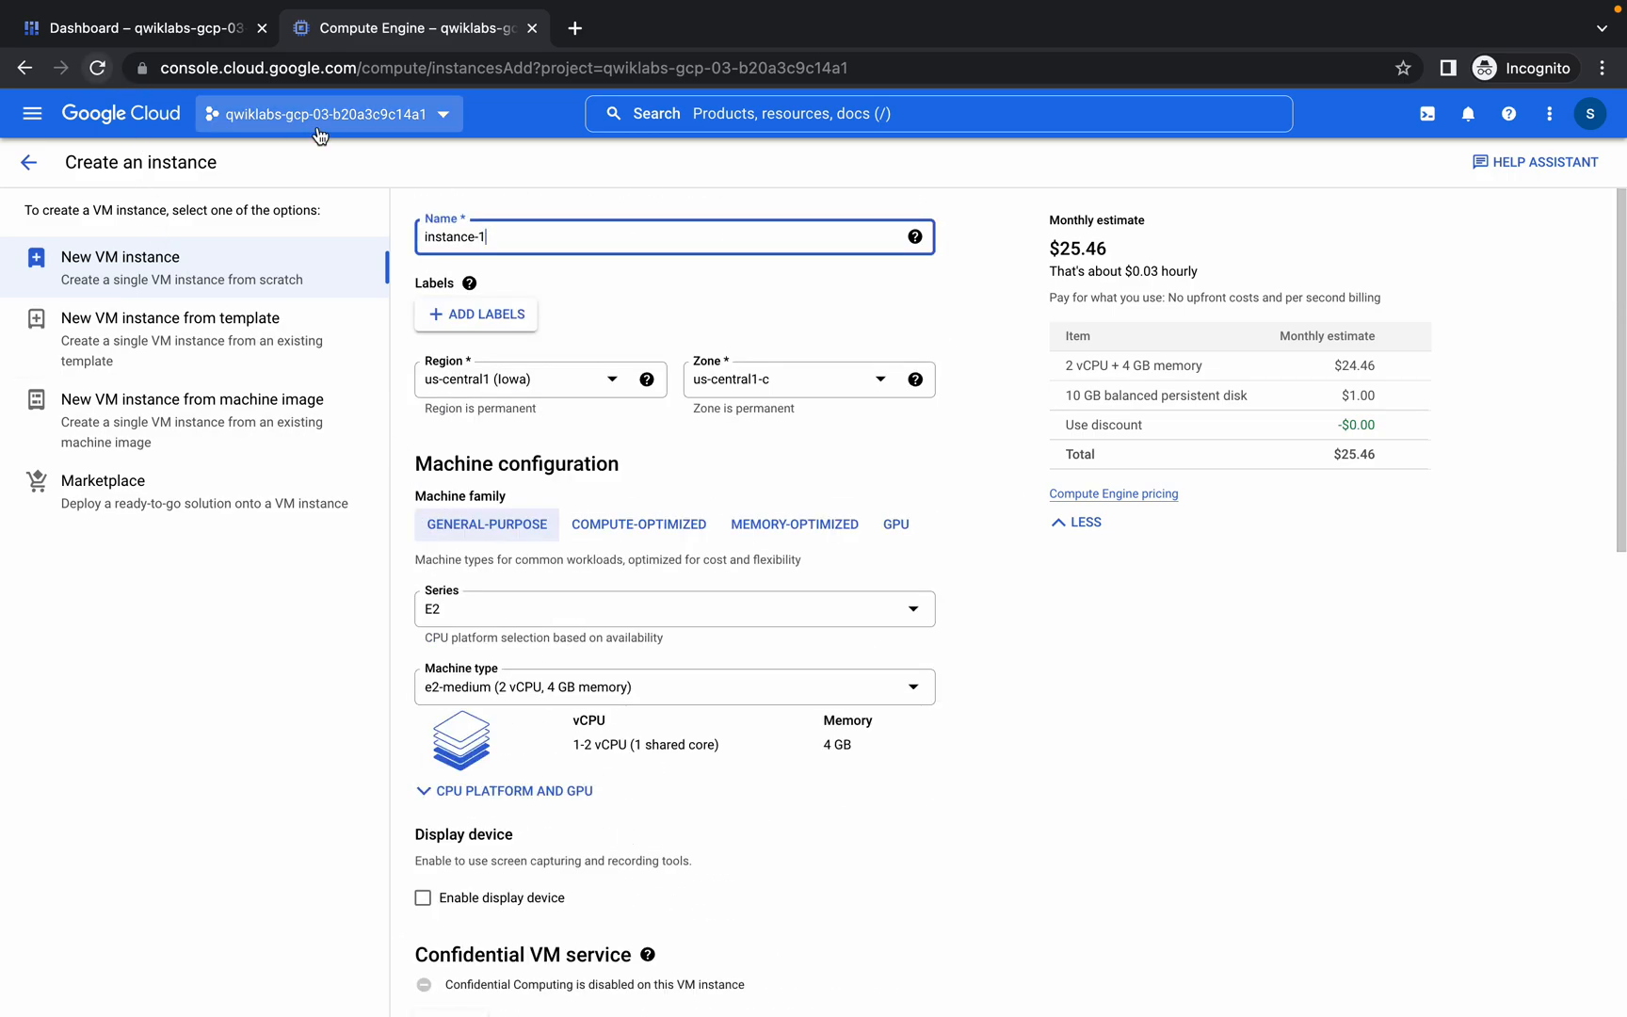
double_click(455, 236)
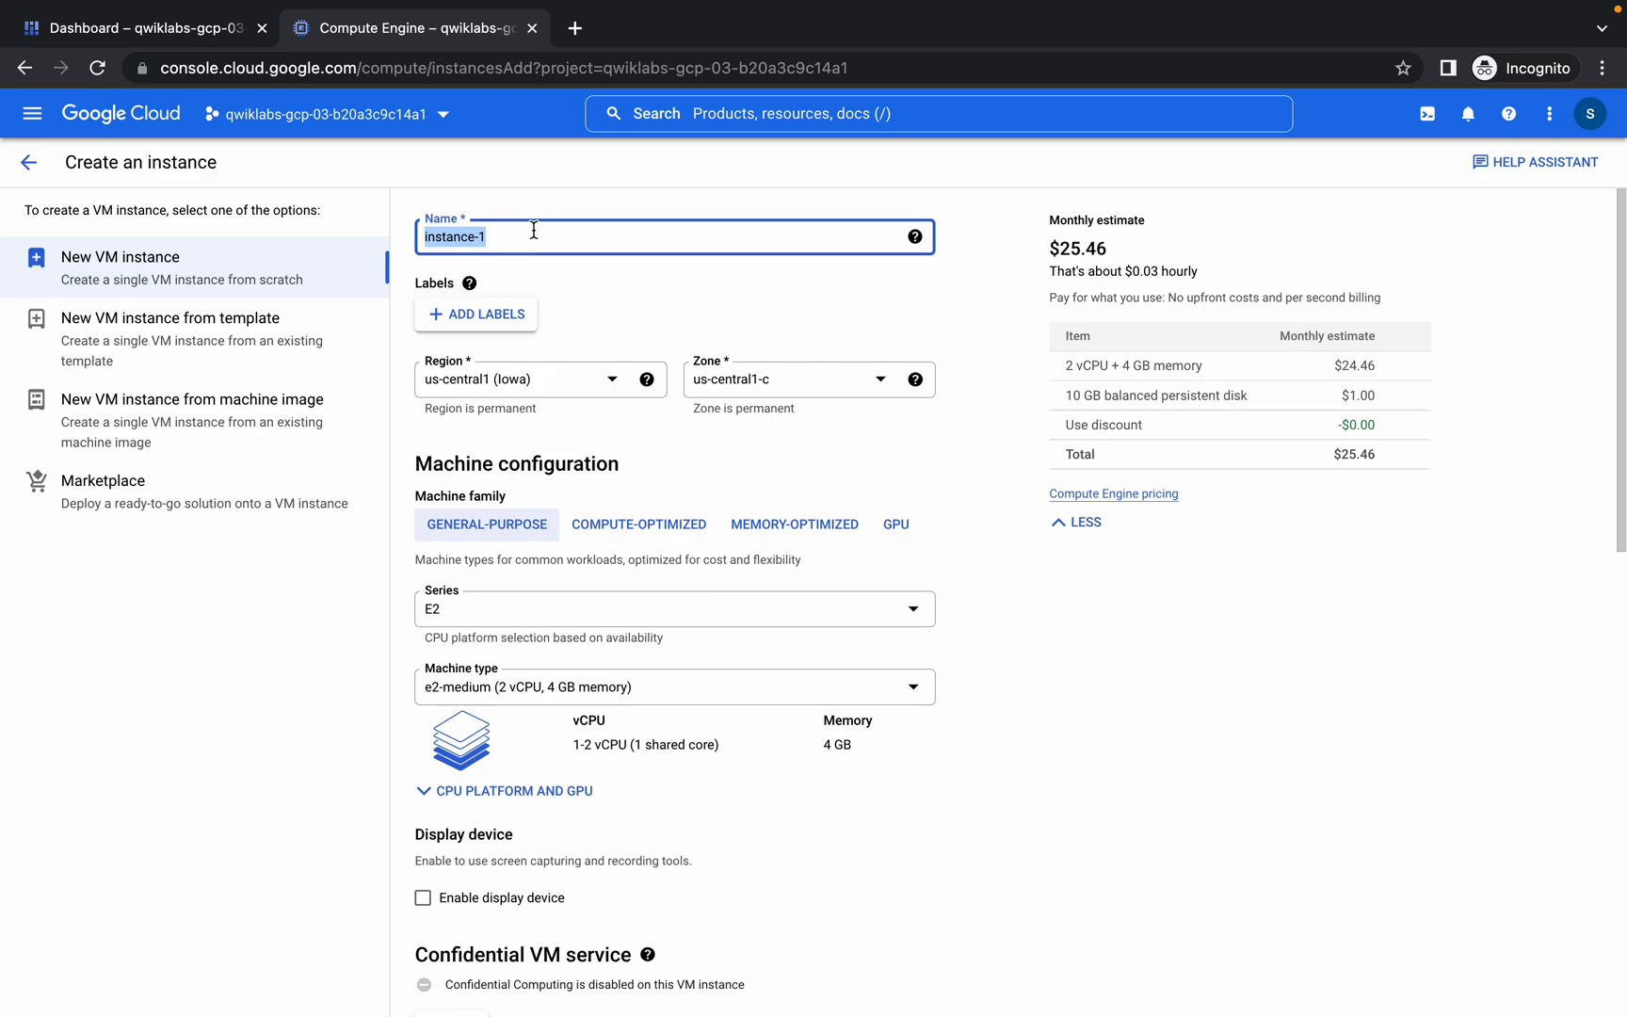
text(vm-premium)
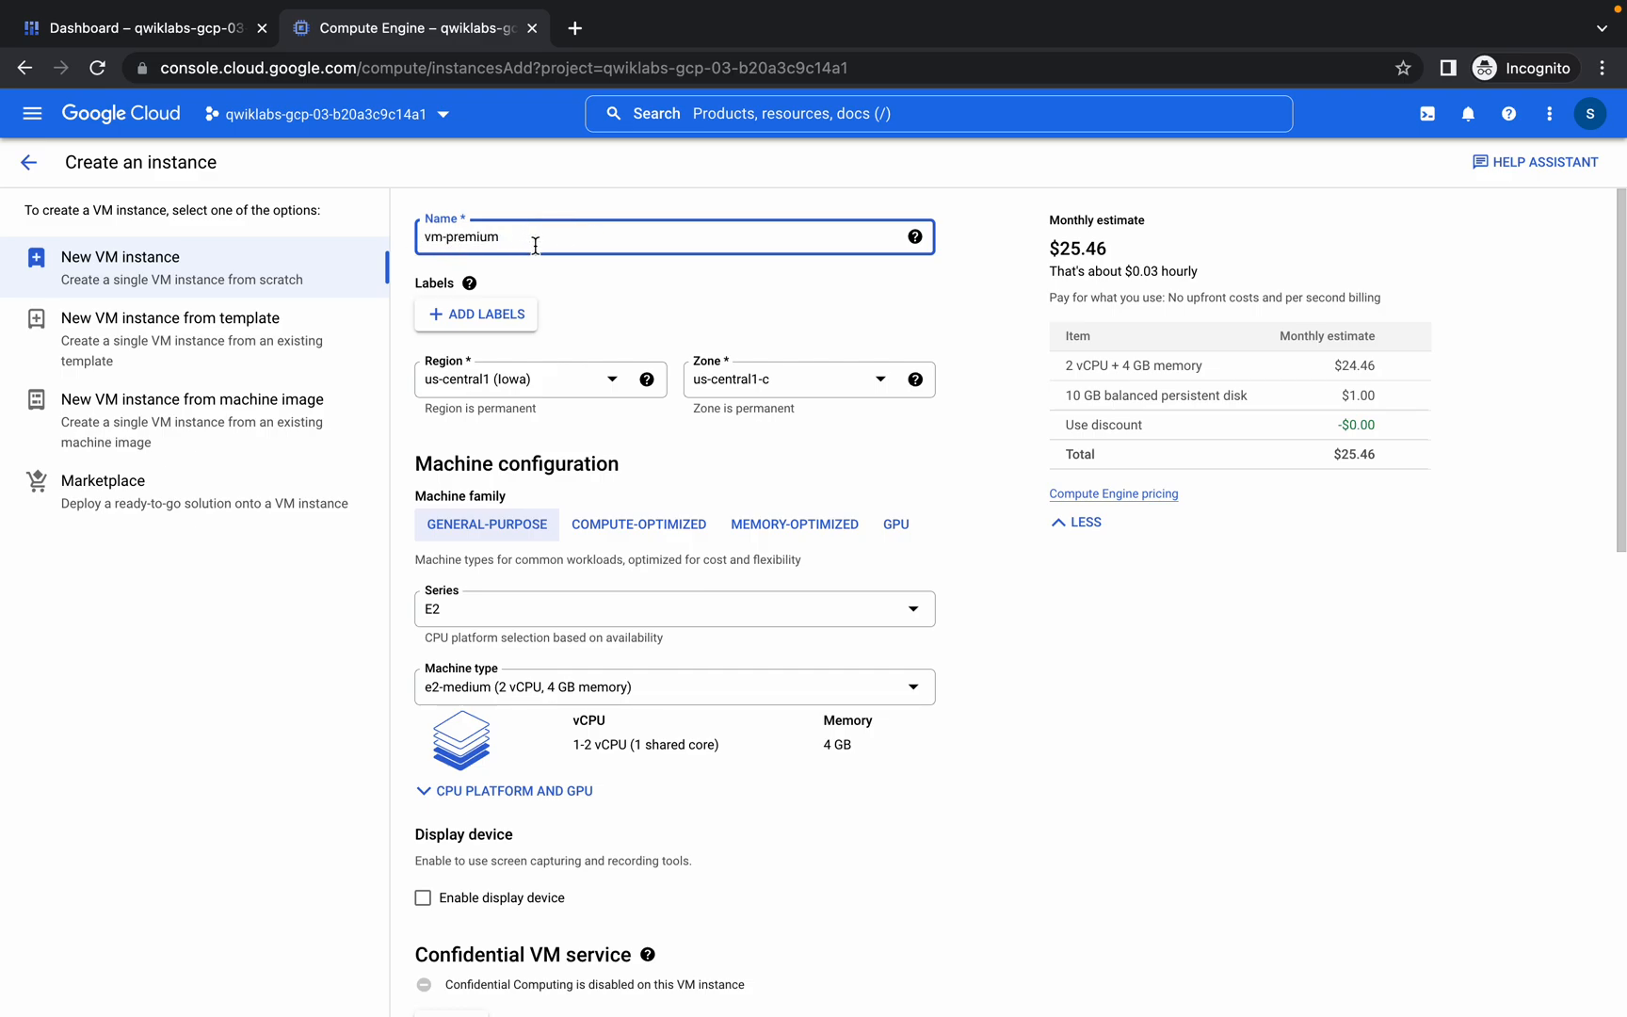
scroll(down, 3)
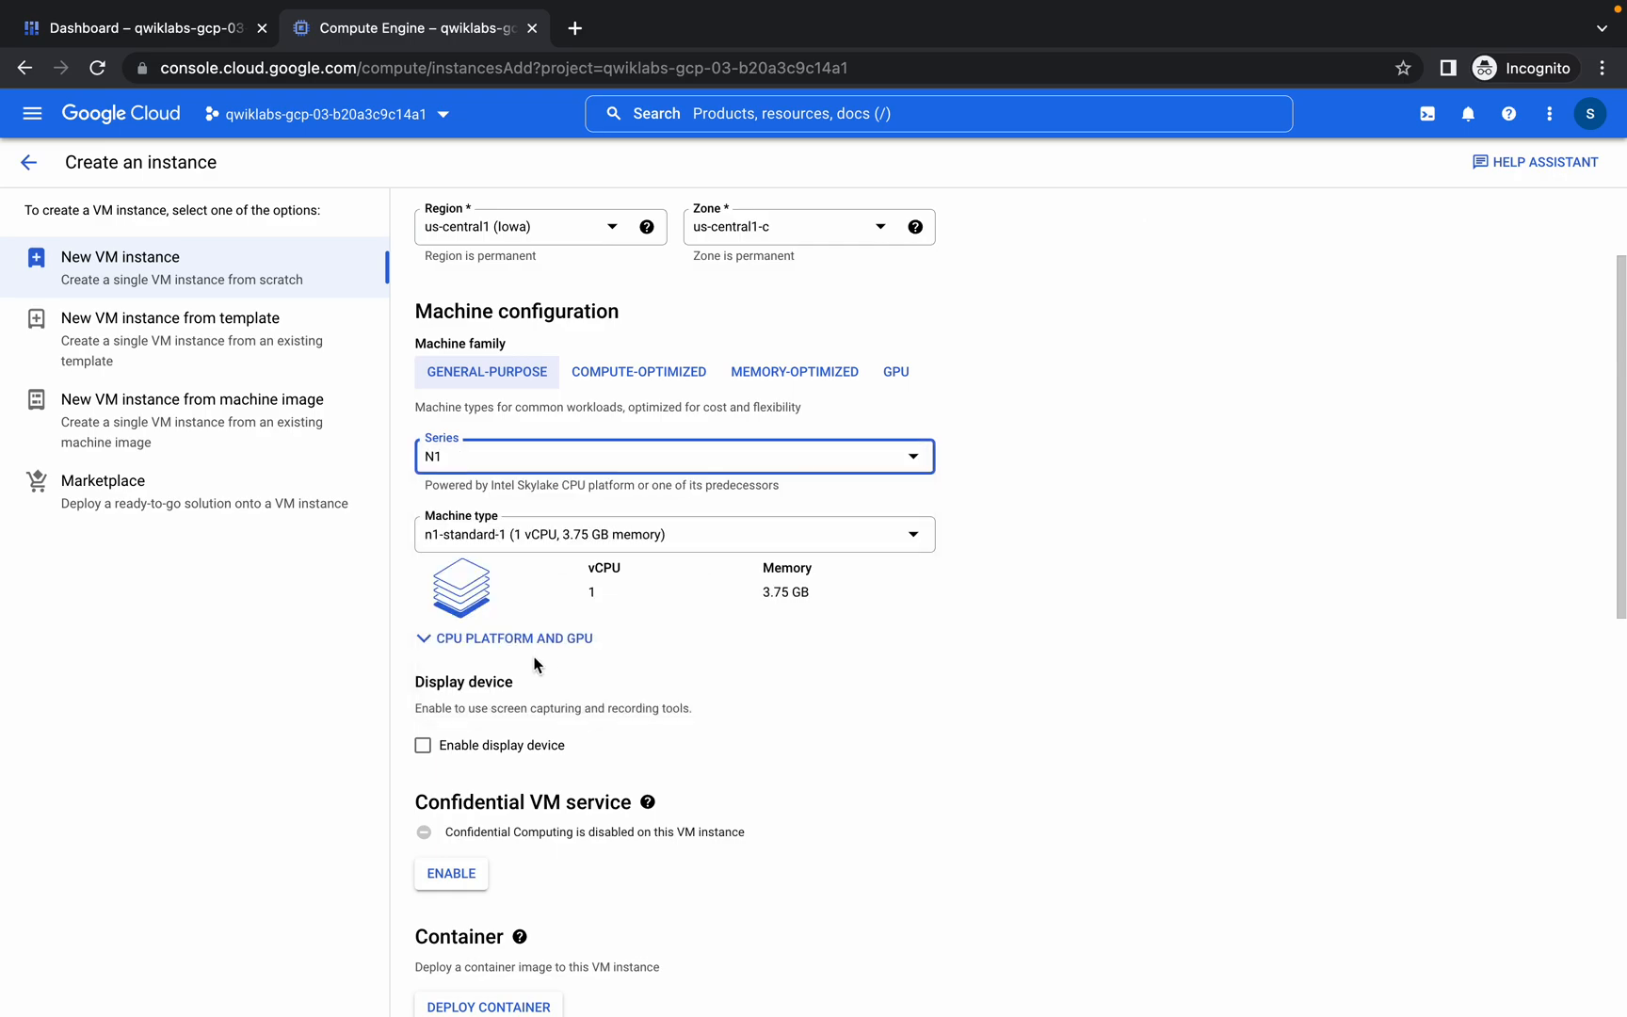
scroll(down, 3)
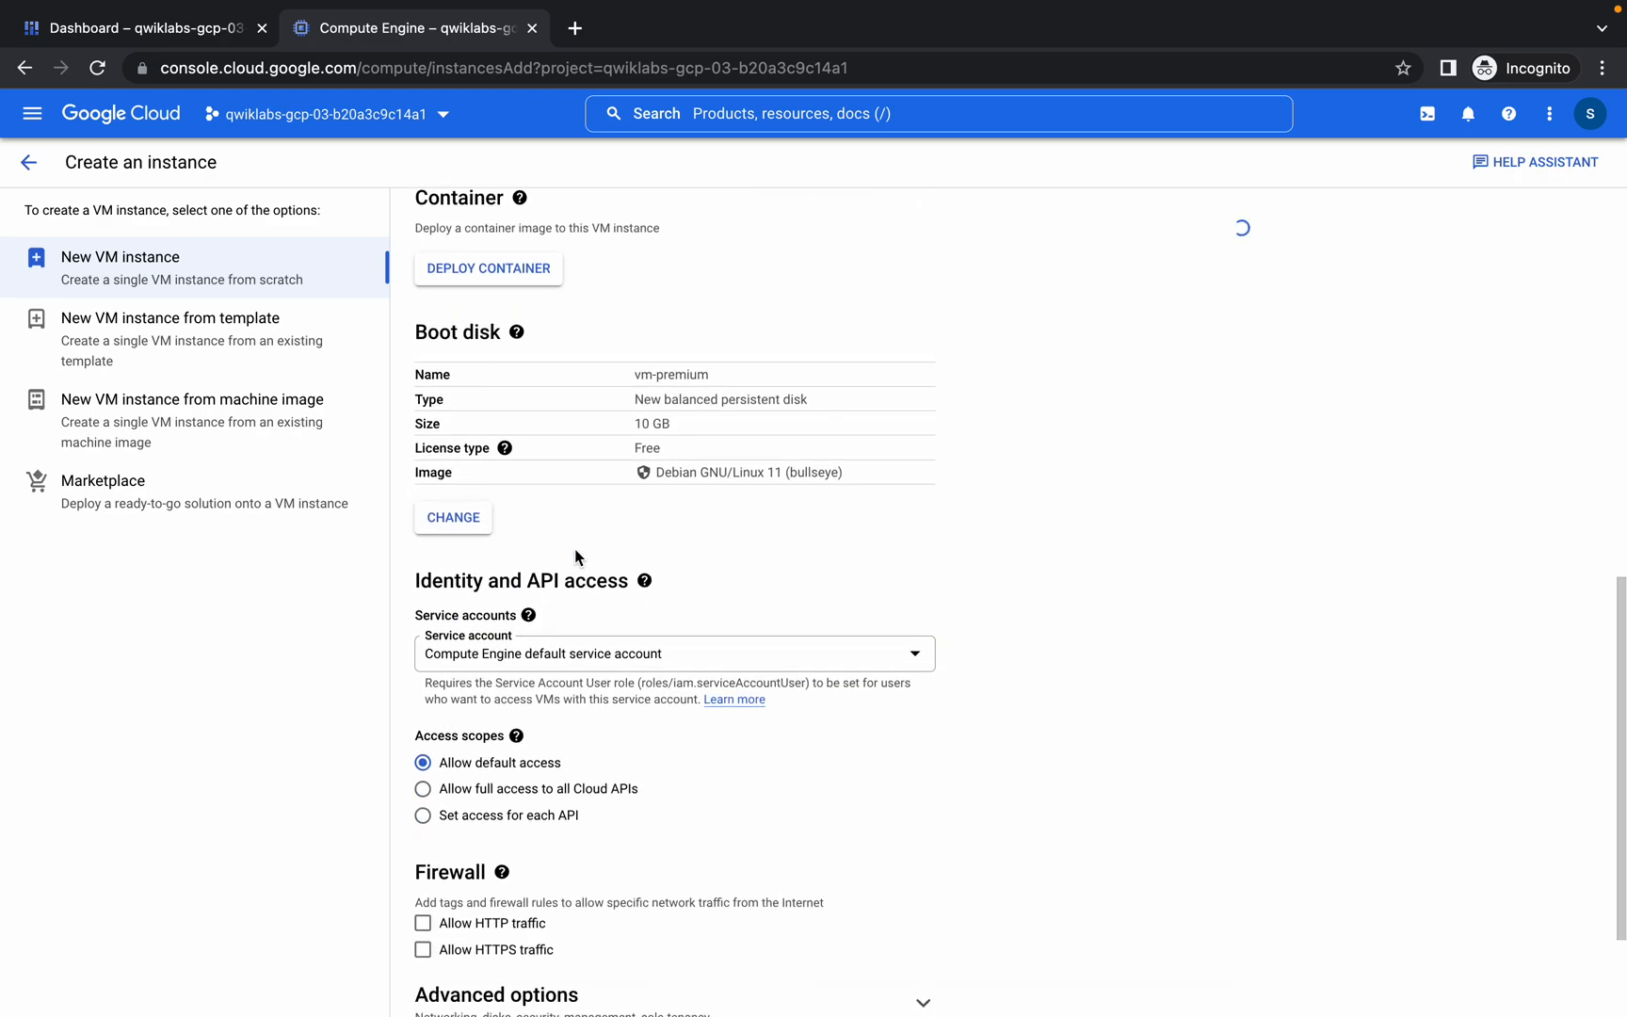
scroll(down, 3)
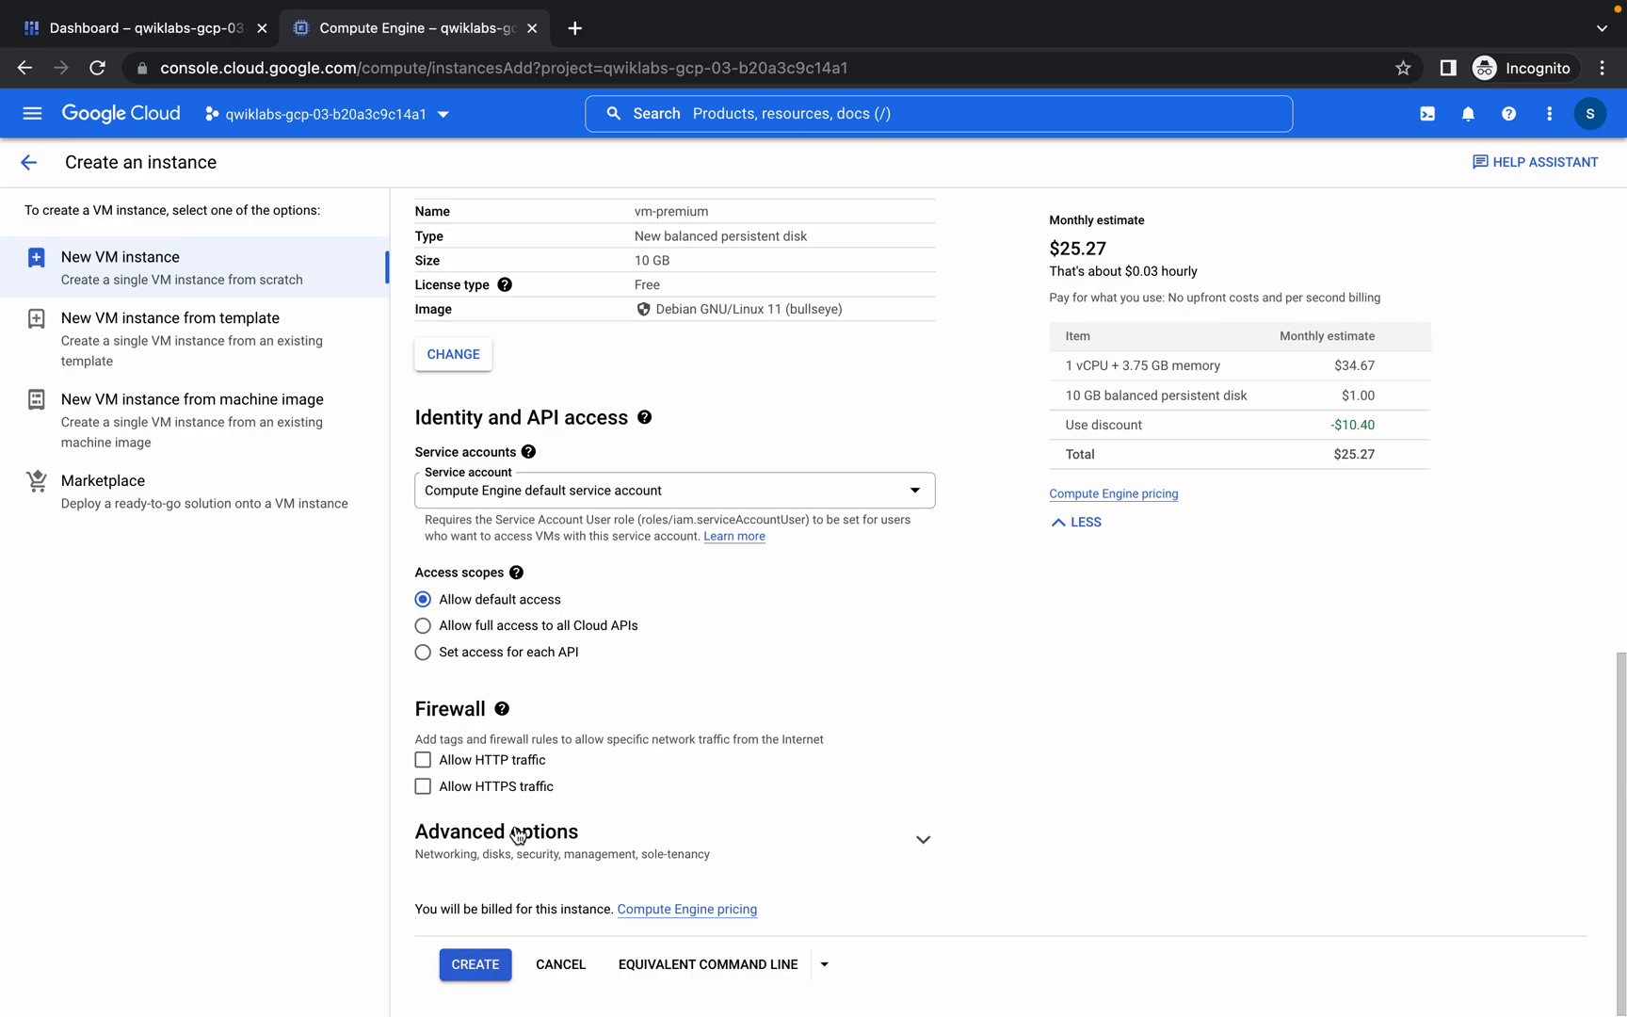
- Expand the networking options, keep the Premium tier, and create vm-premium
click(496, 831)
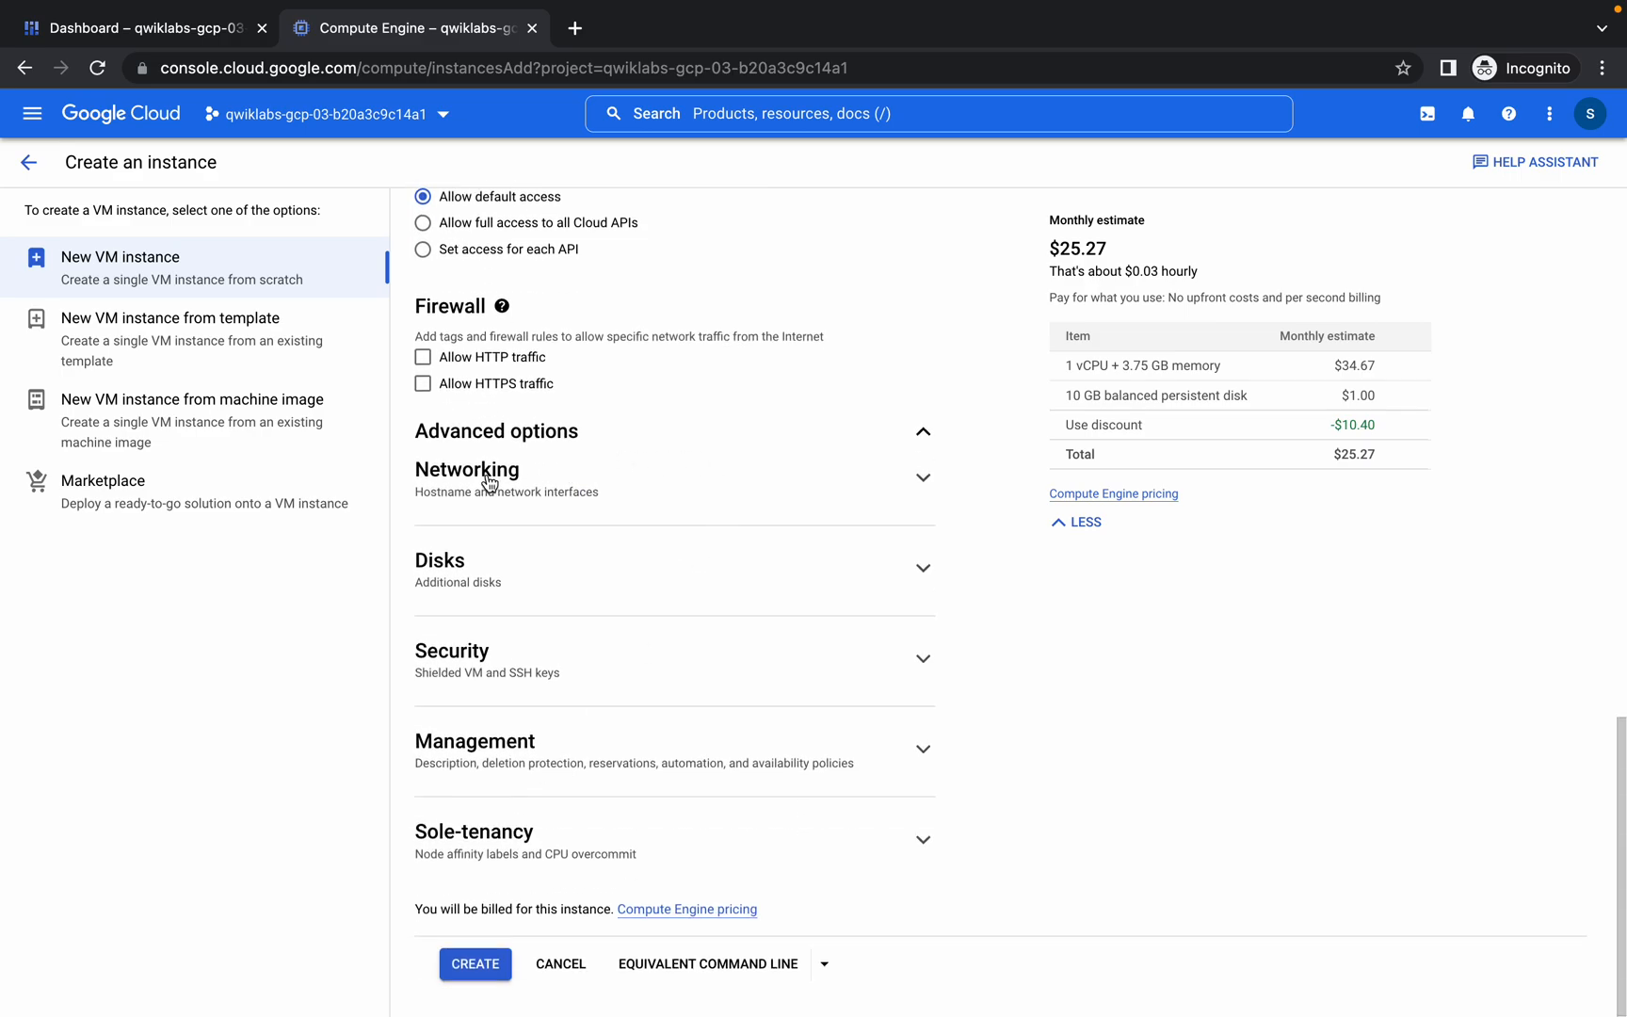
click(467, 469)
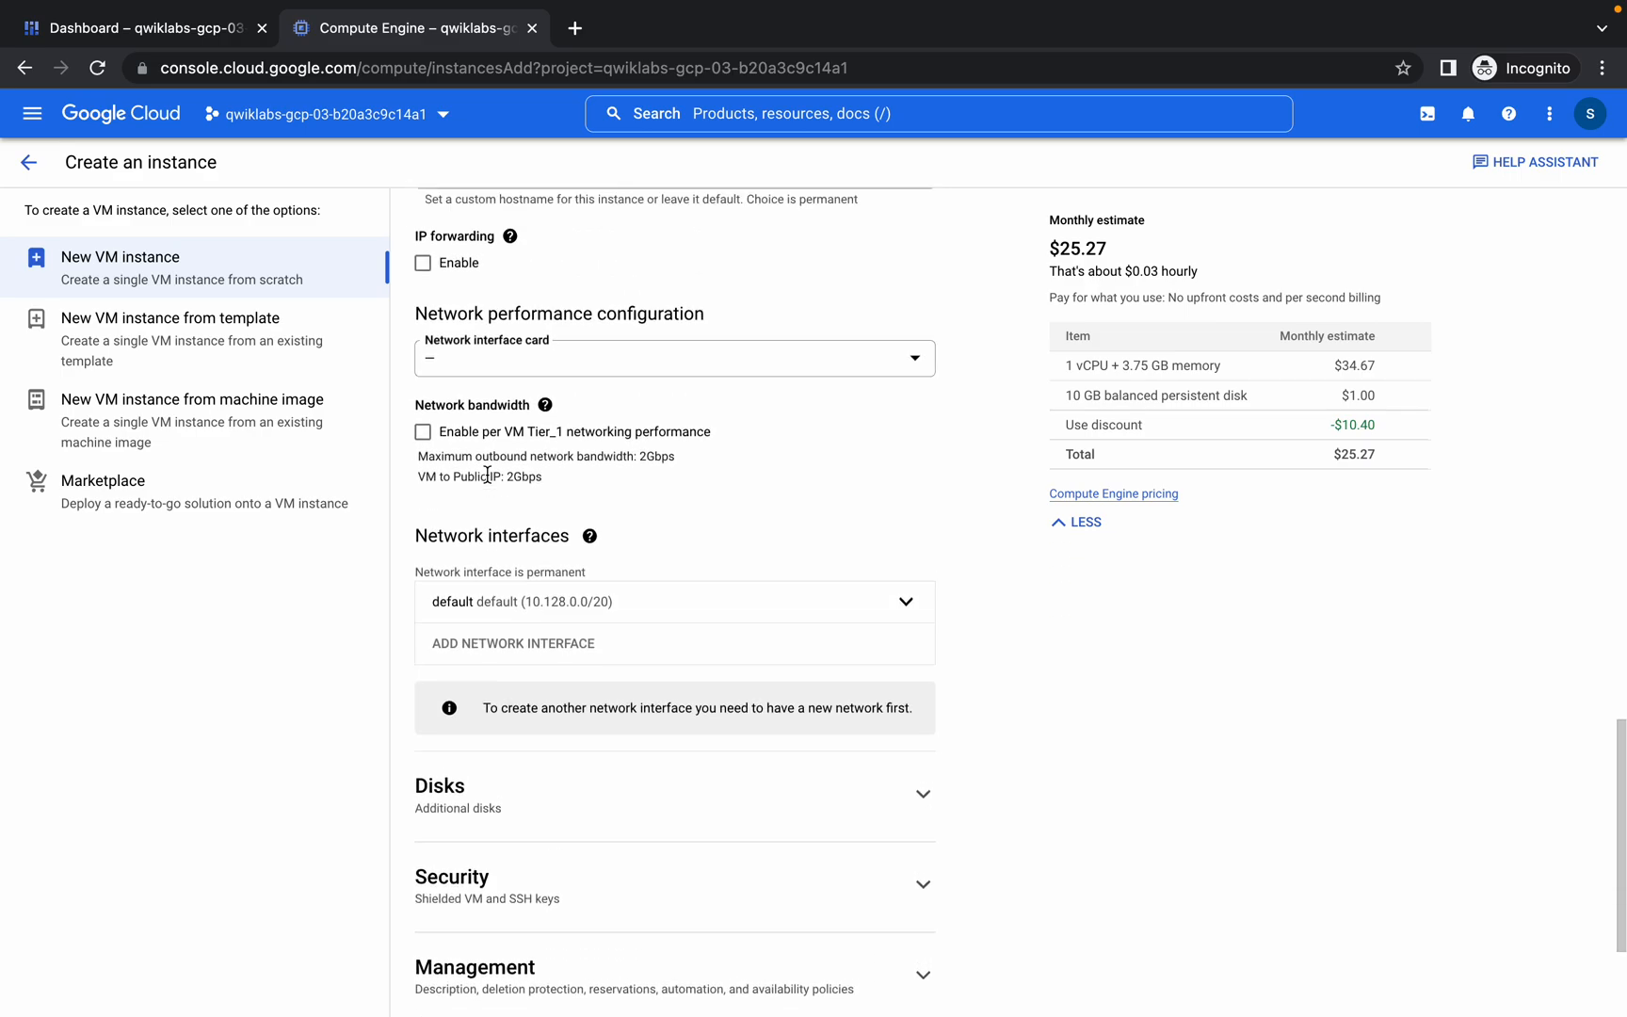
scroll(down, 3)
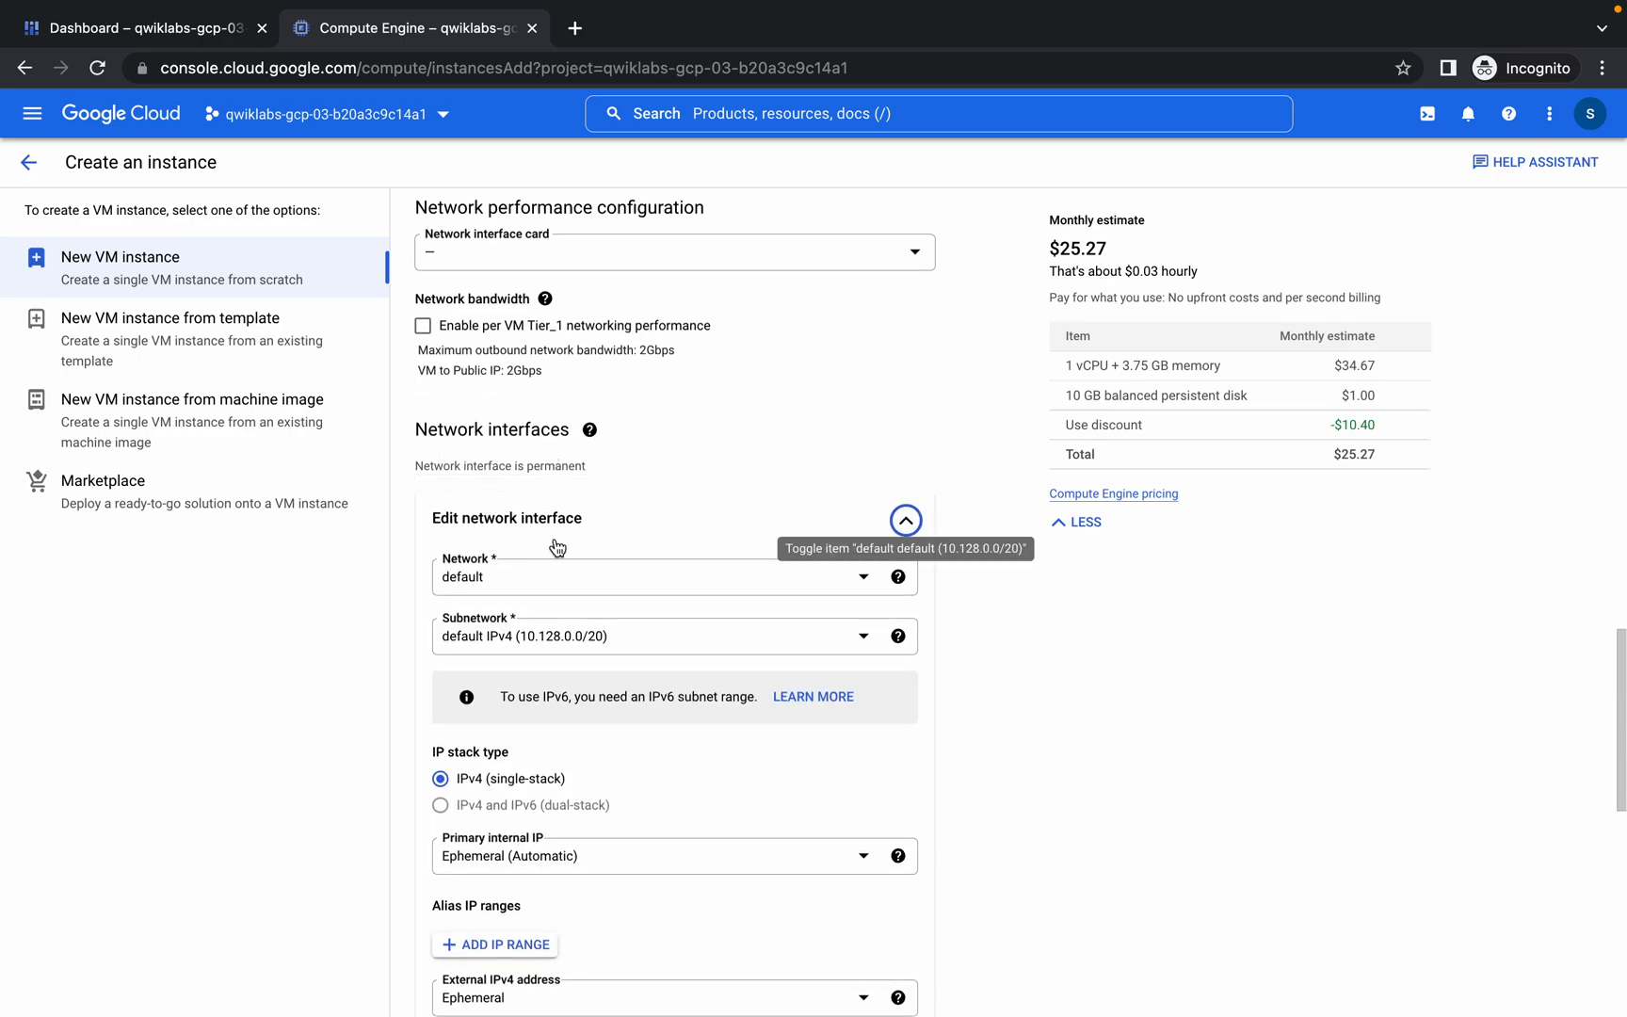
scroll(down, 3)
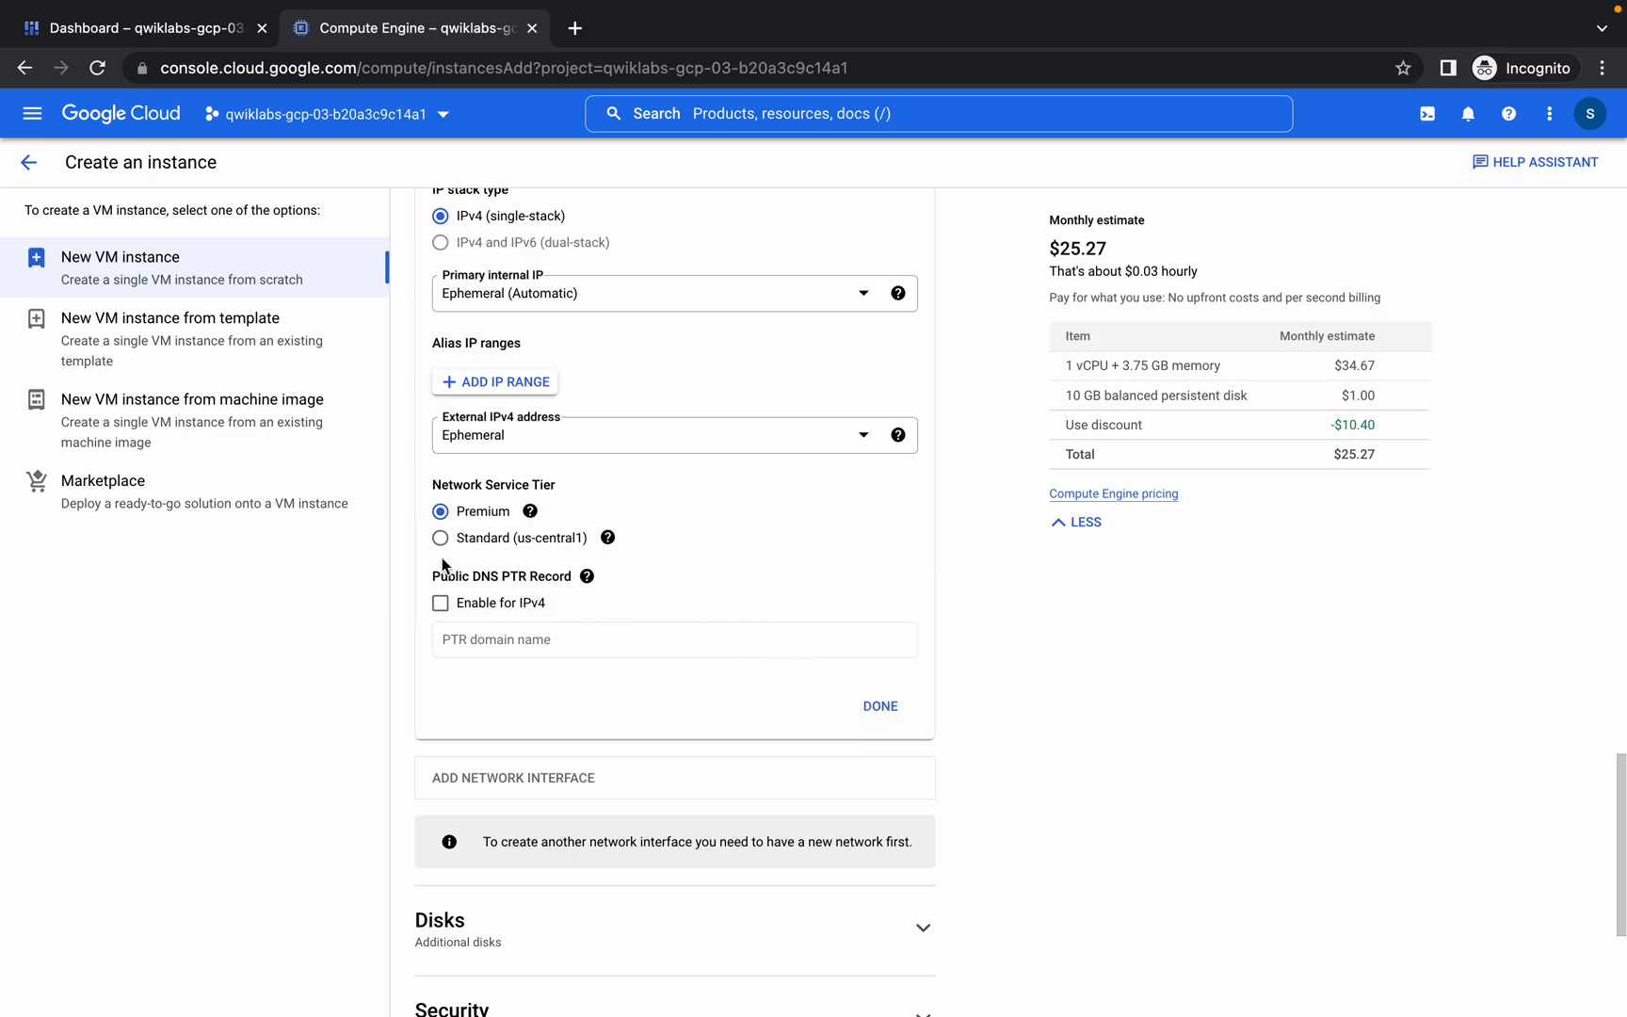
click(879, 705)
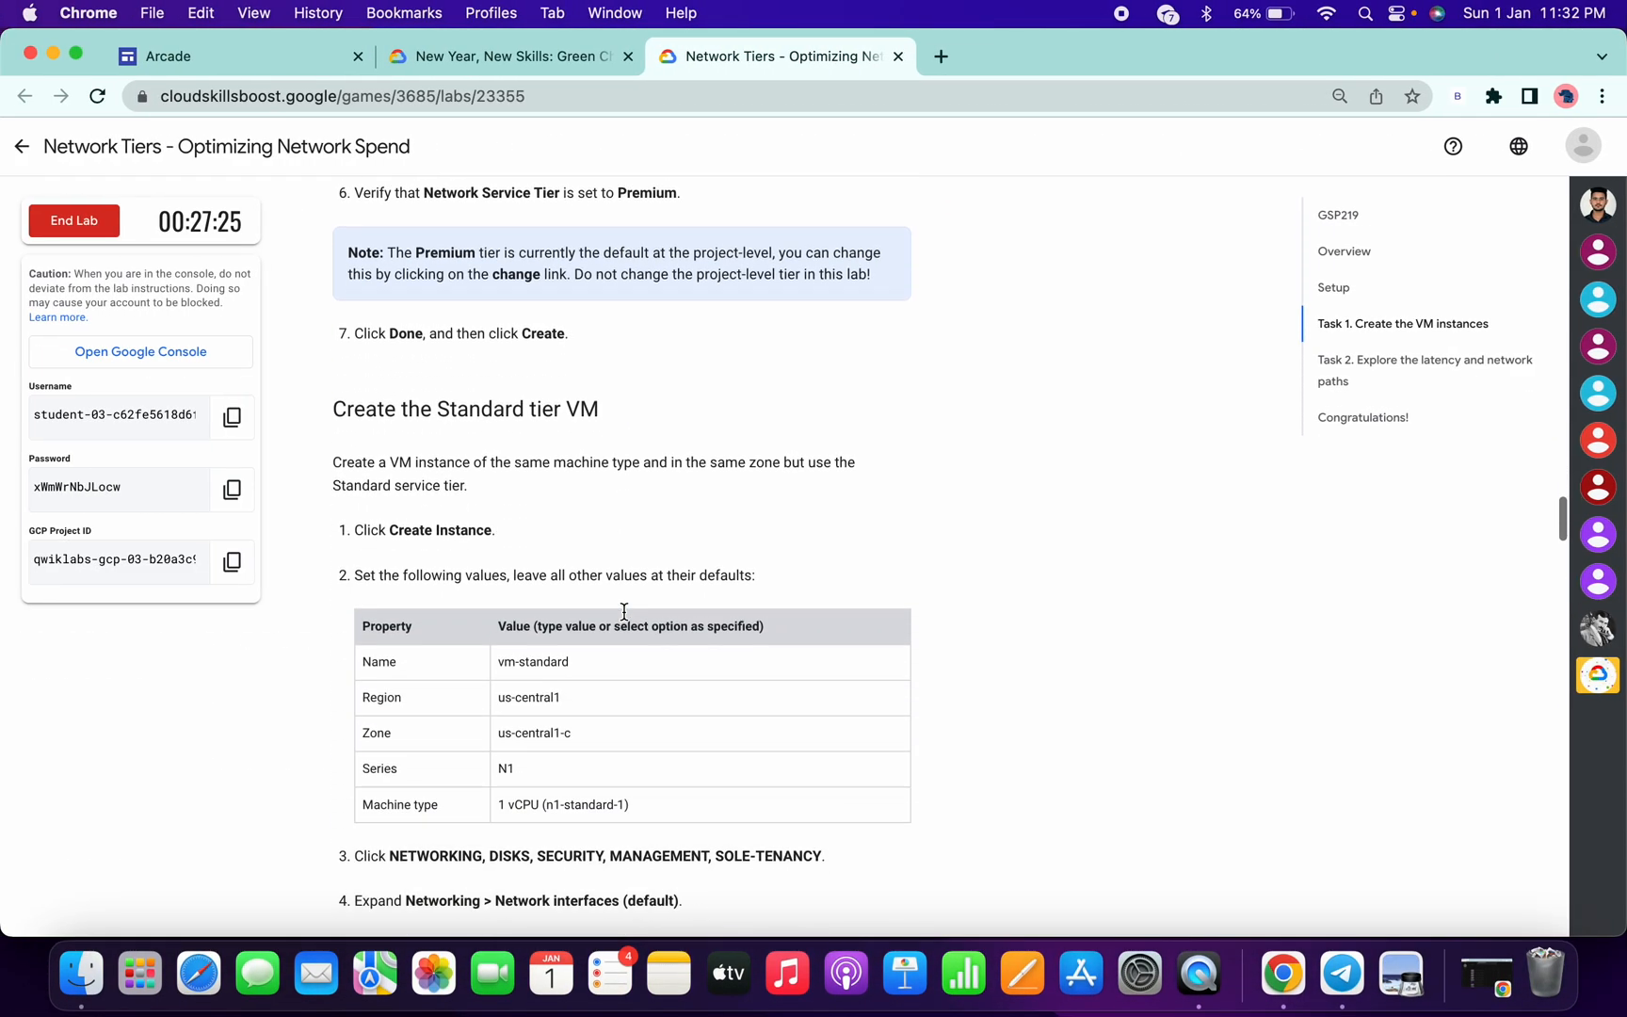
scroll(down, 3)
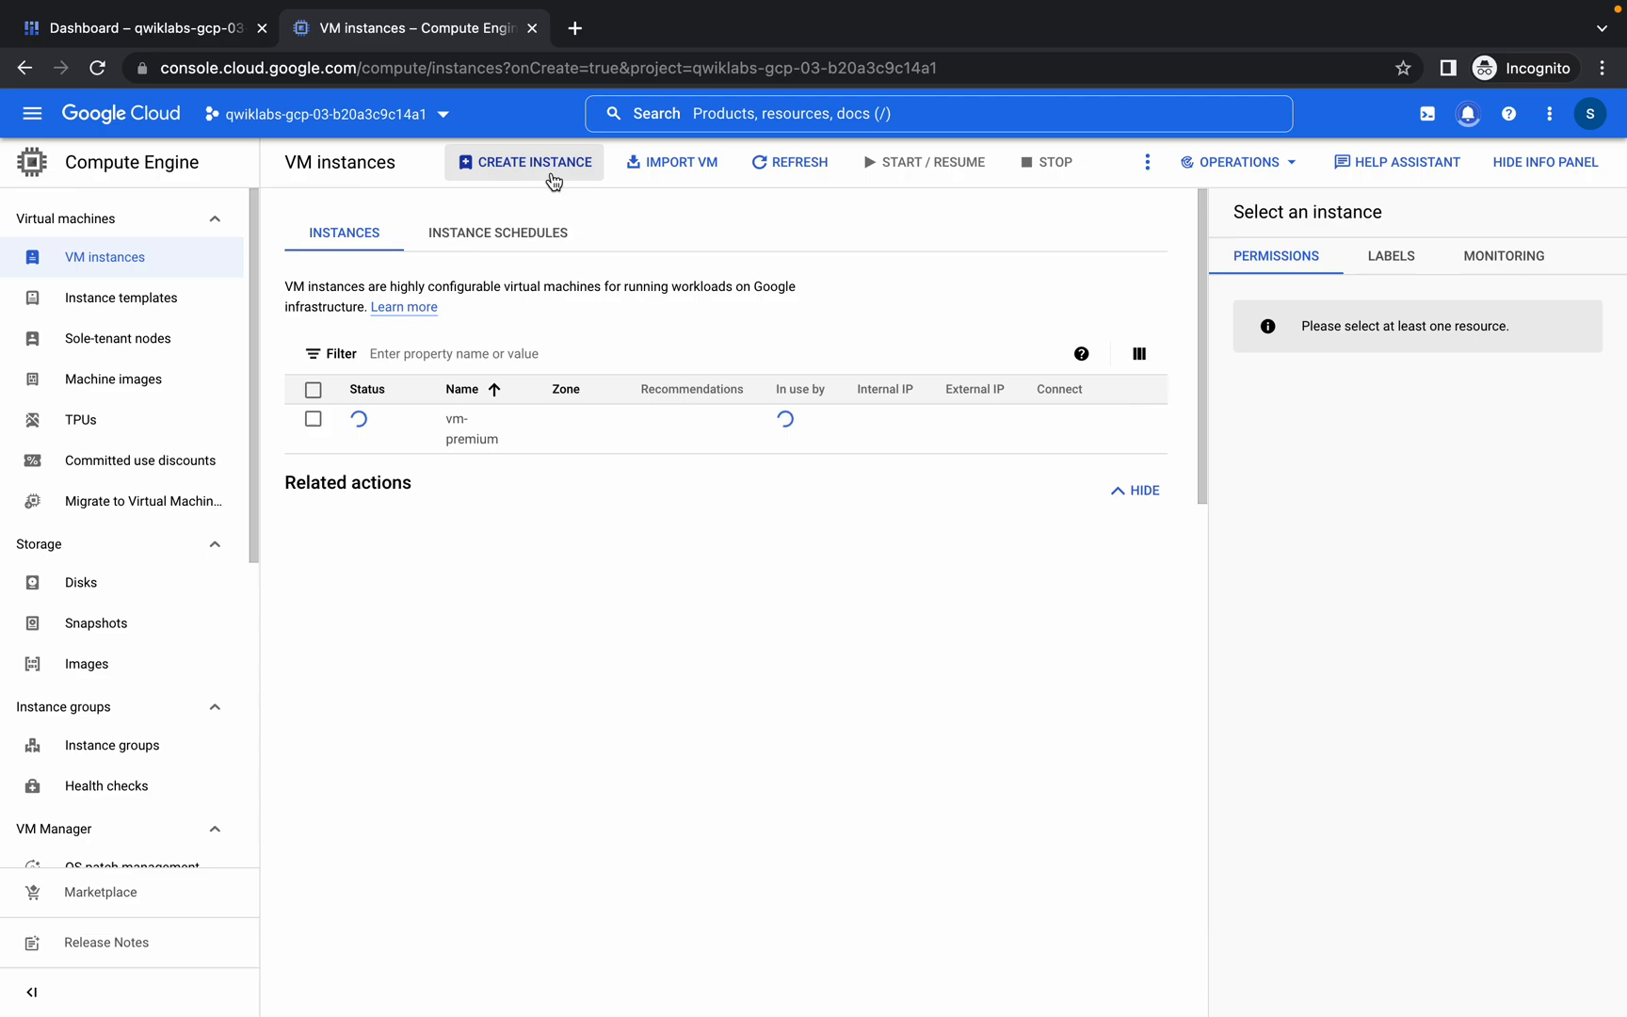
- Start a second instance named vm-standard and expand its advanced options
click(525, 162)
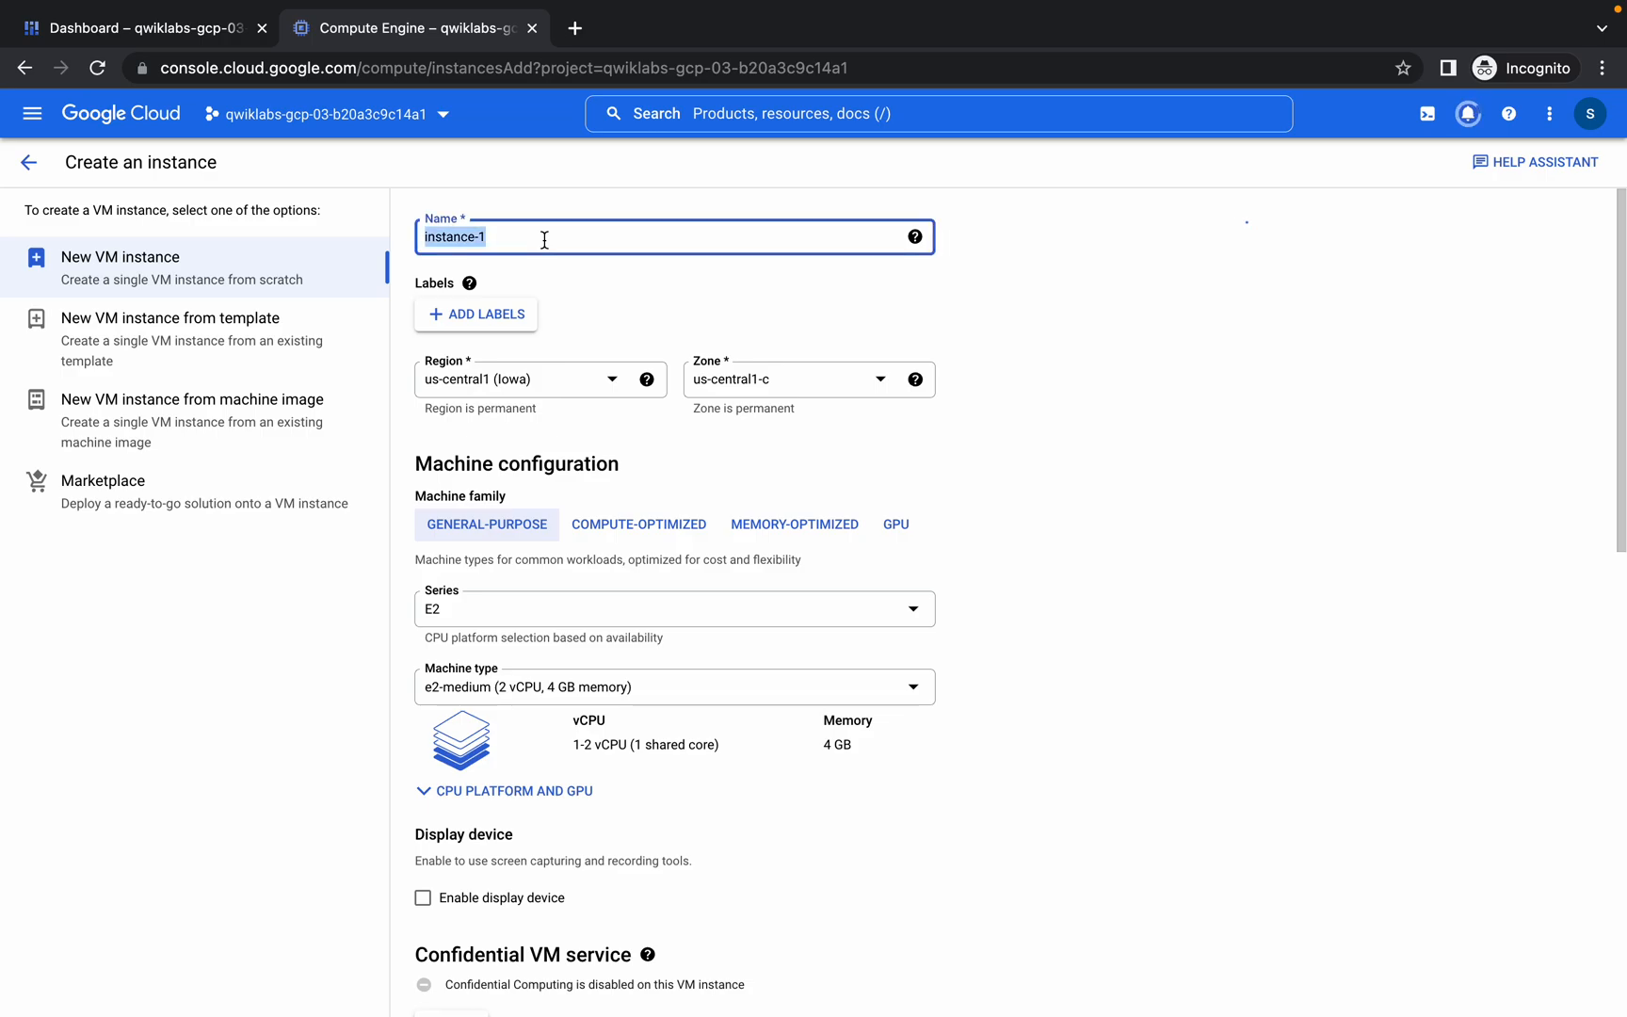
text(vm-standard)
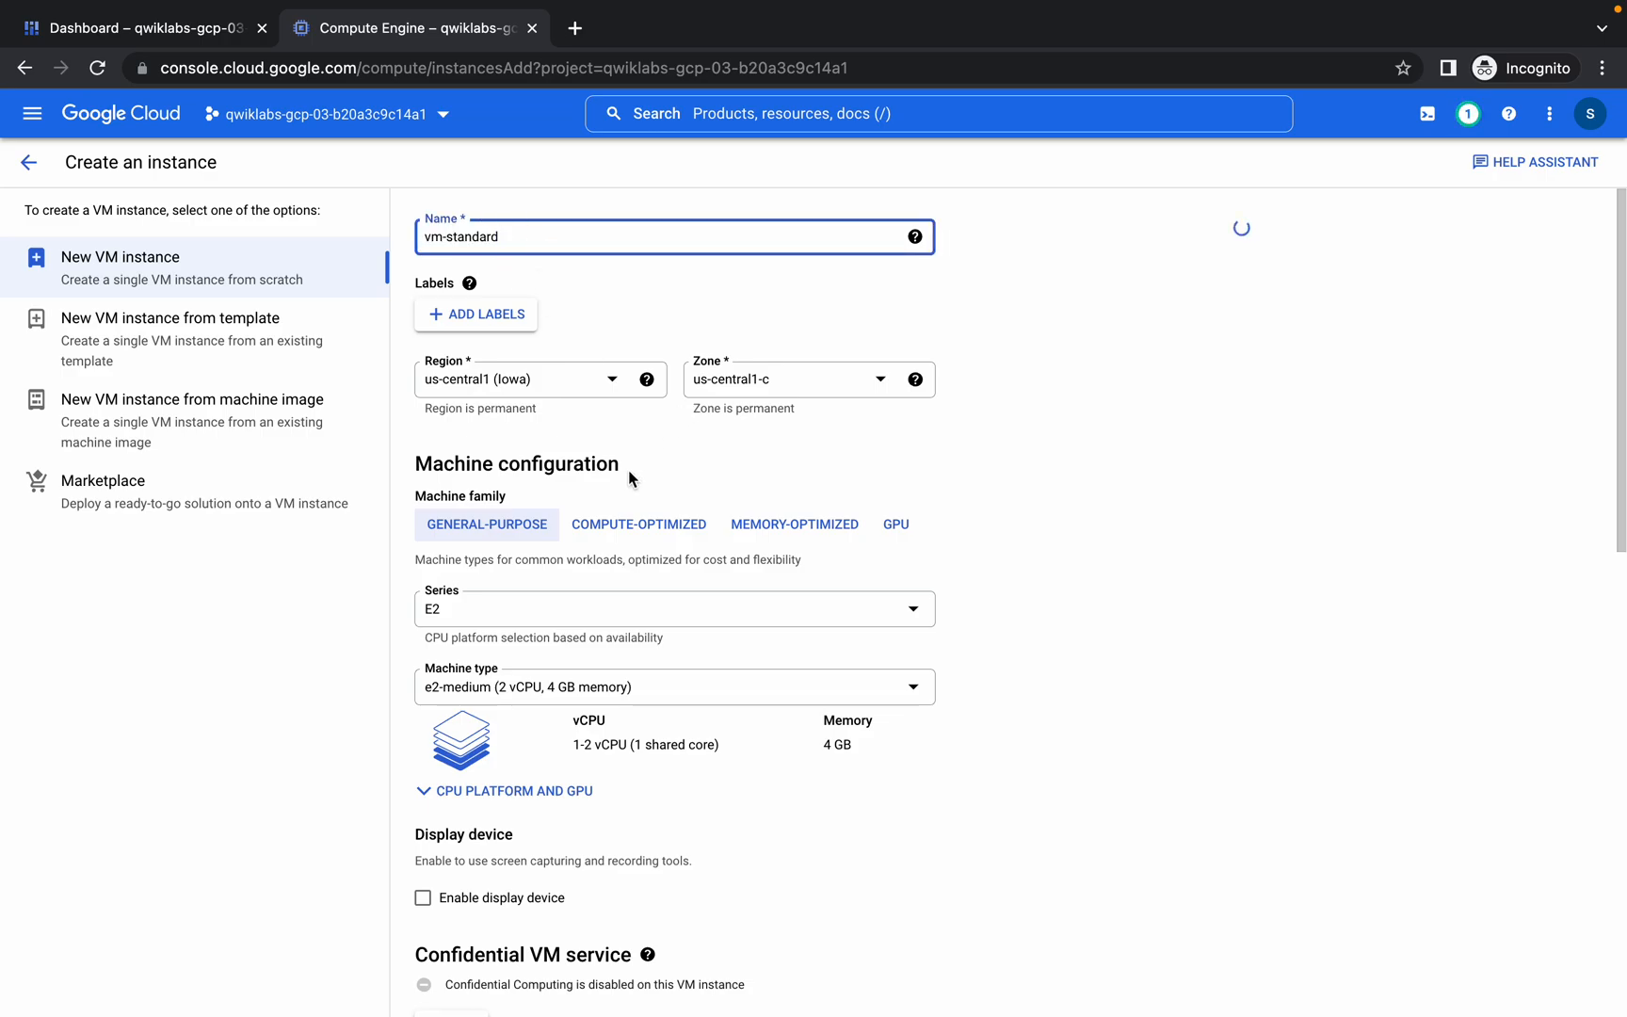
click(672, 609)
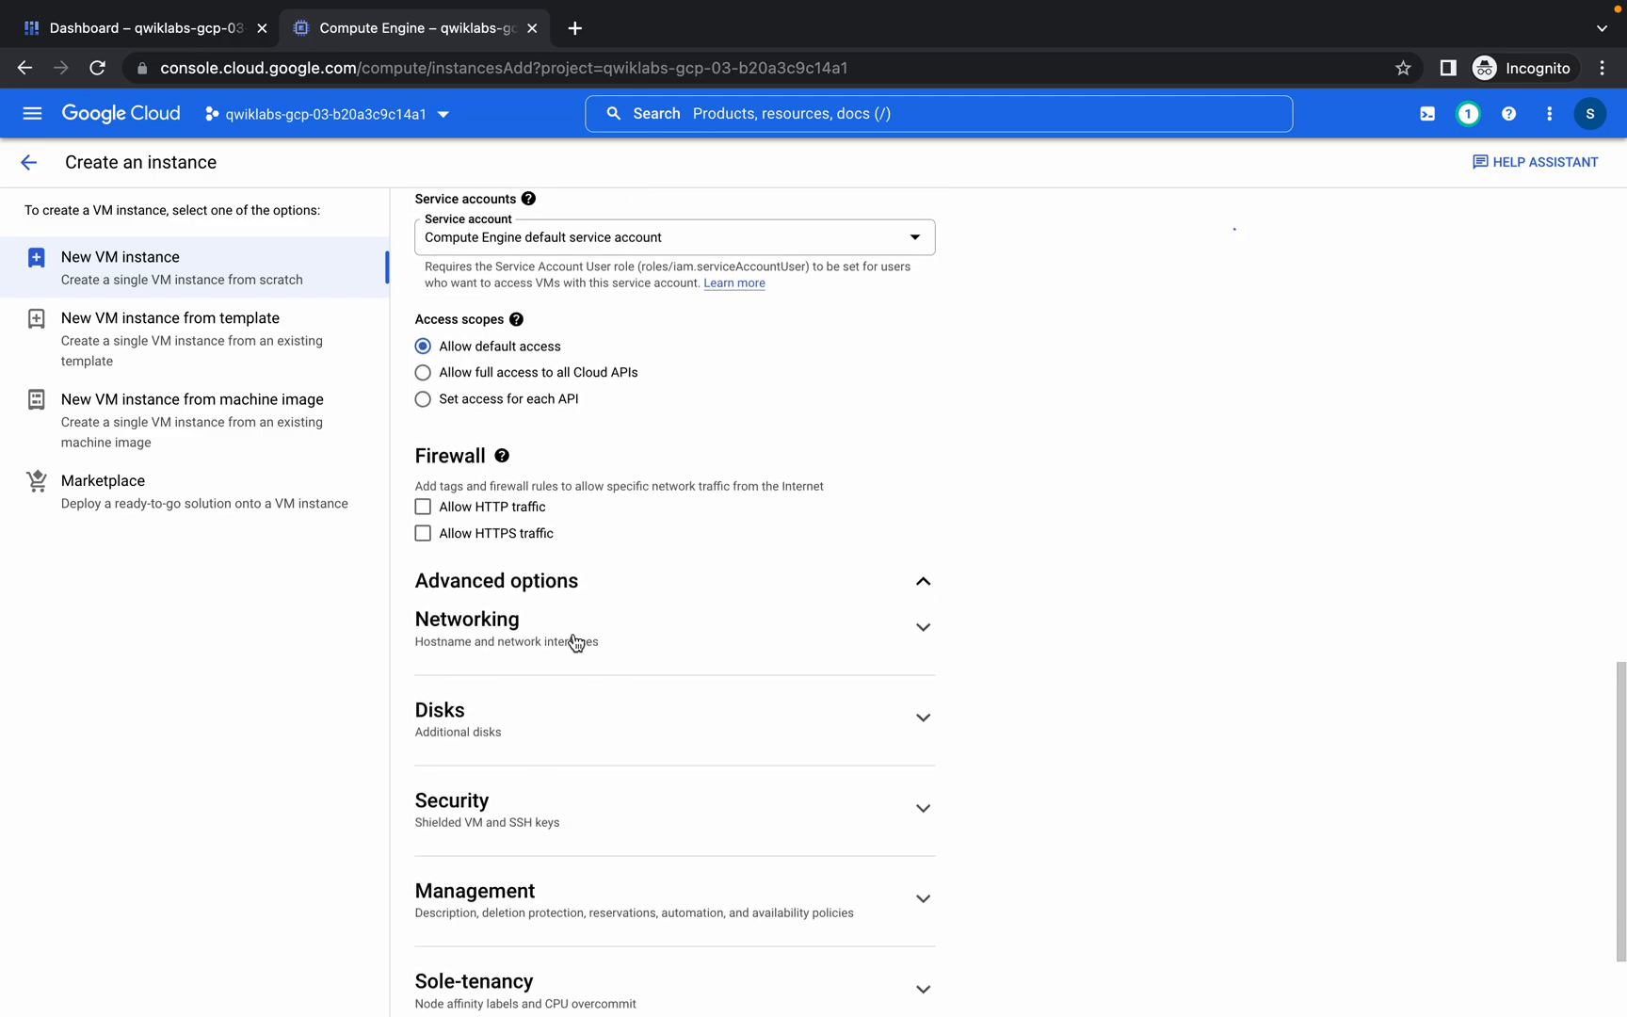
- Set the default network interface to the Standard tier and create vm-standard
click(673, 626)
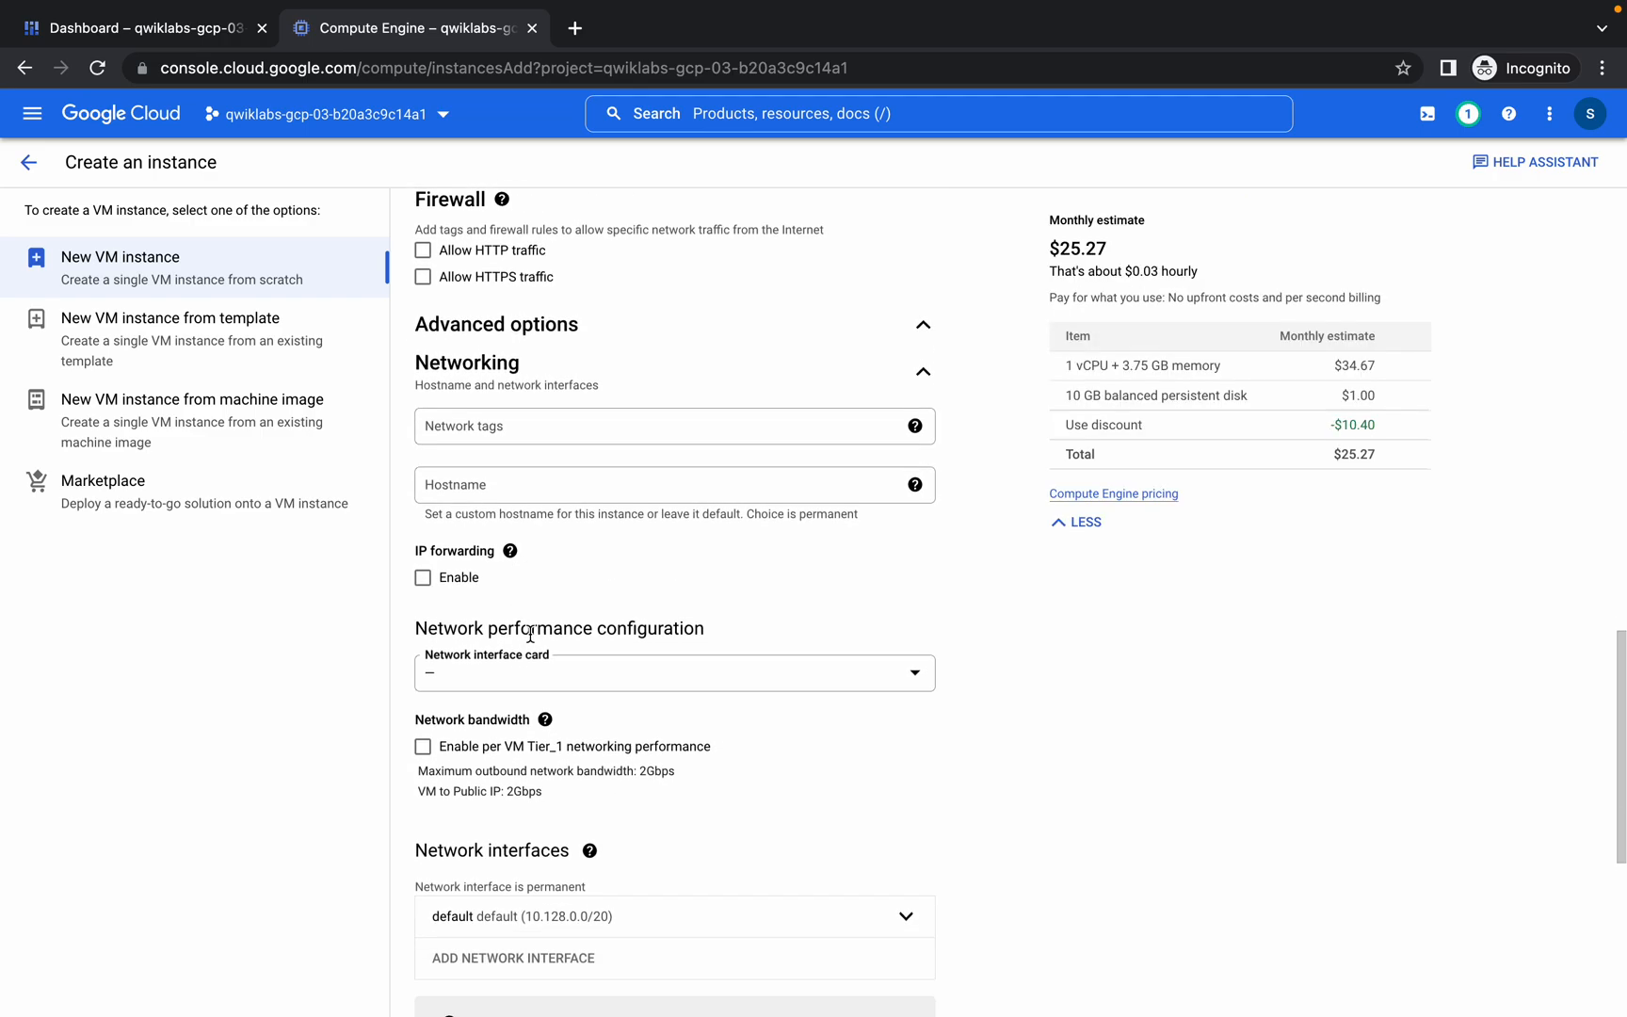
scroll(down, 3)
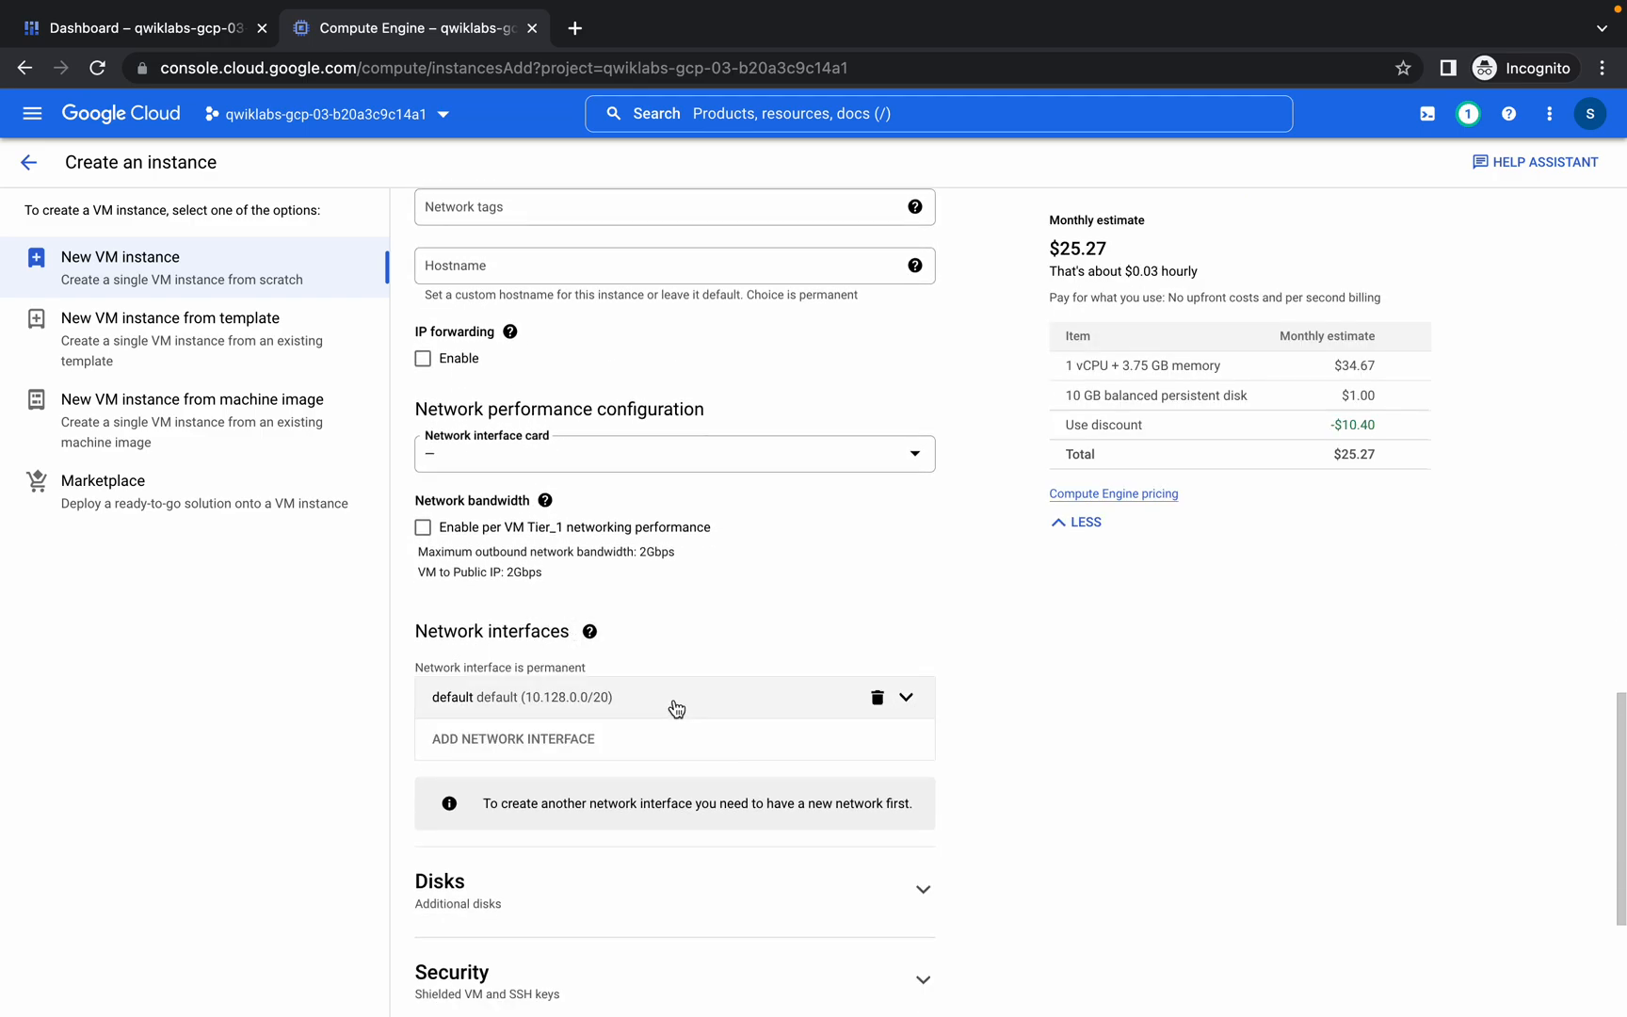
click(674, 696)
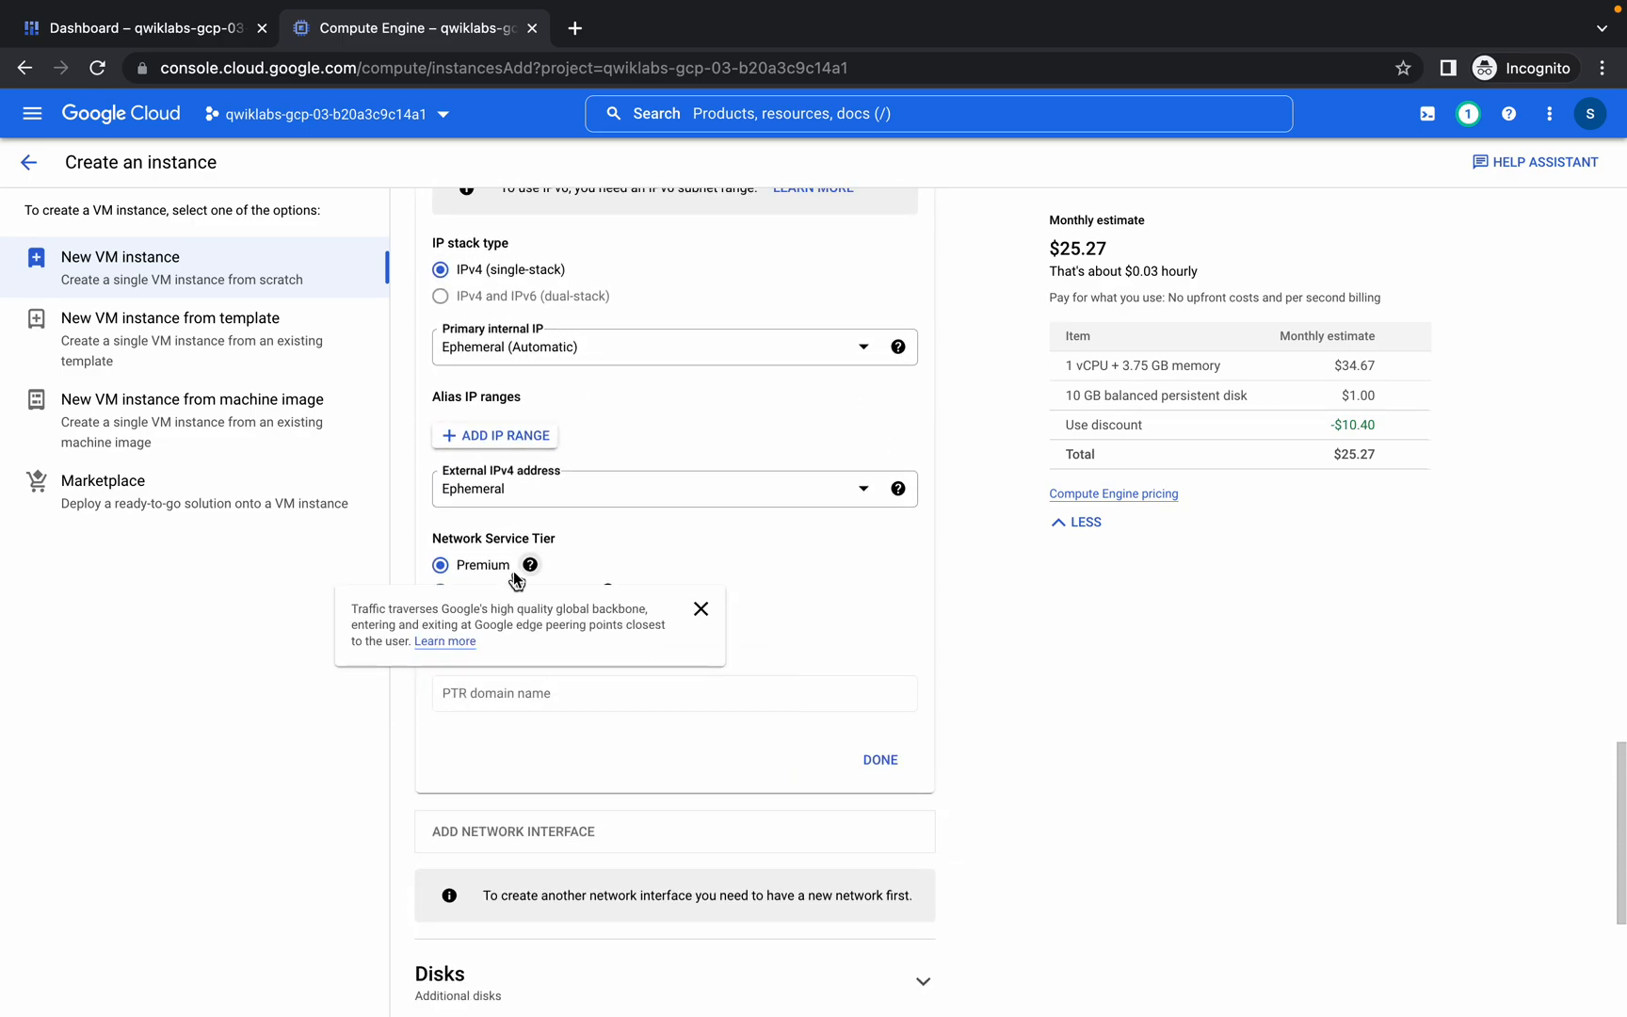
click(701, 609)
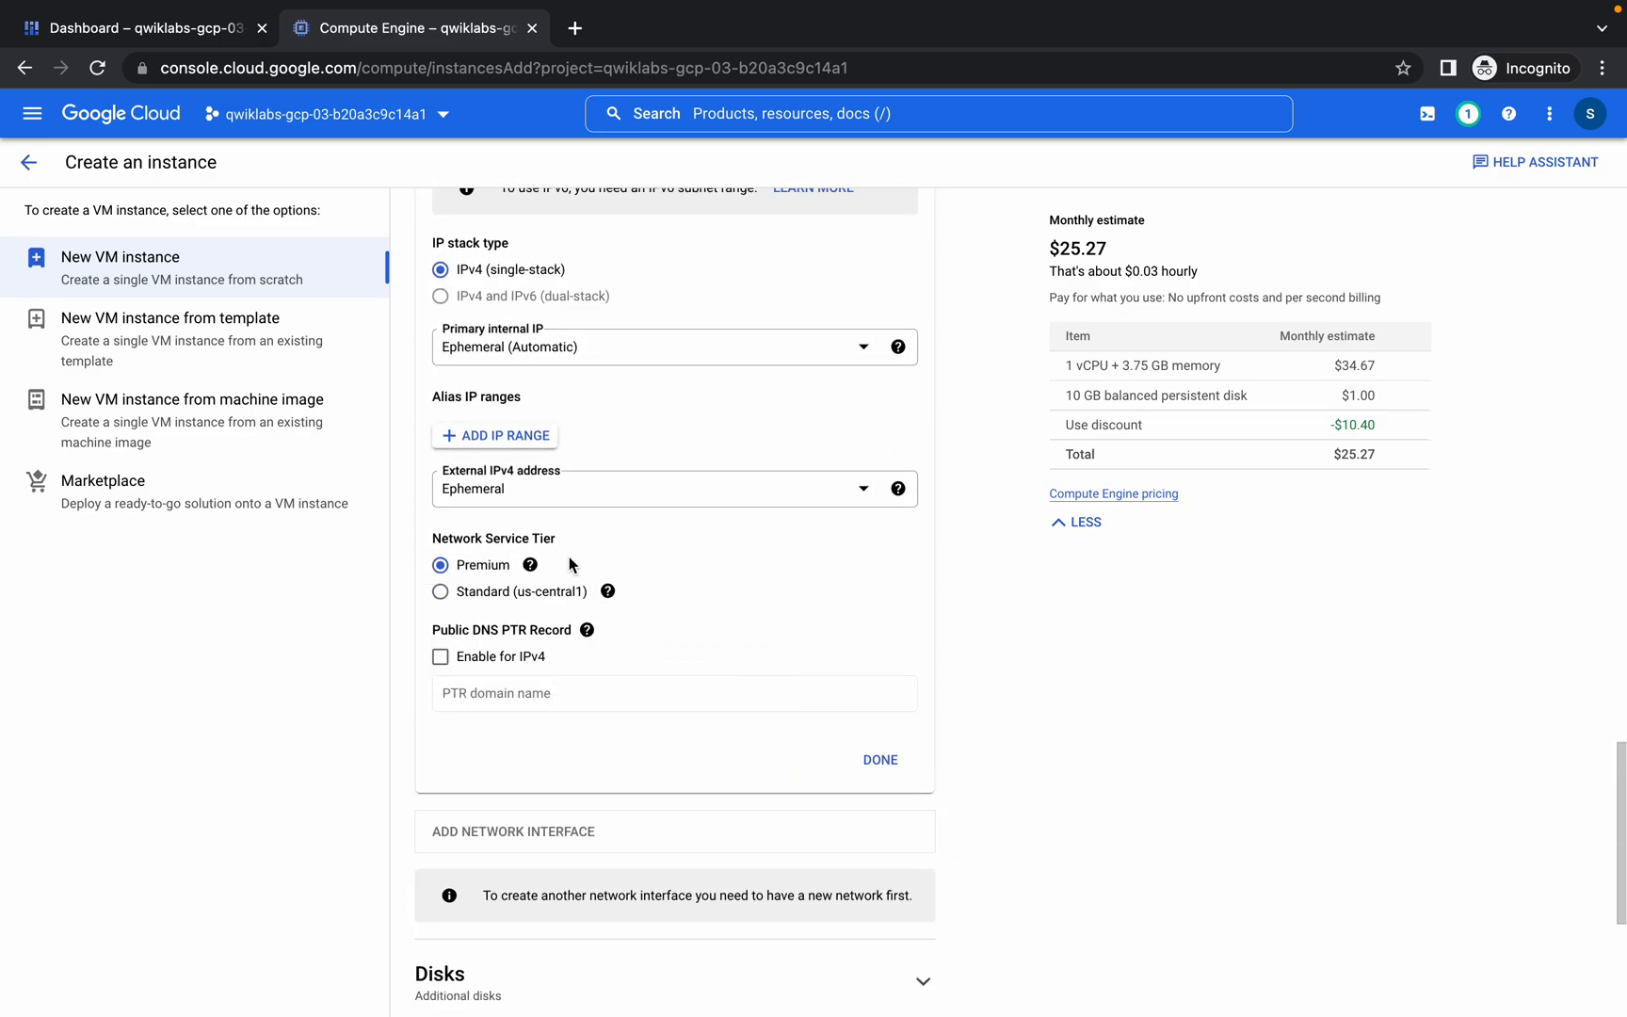
click(440, 591)
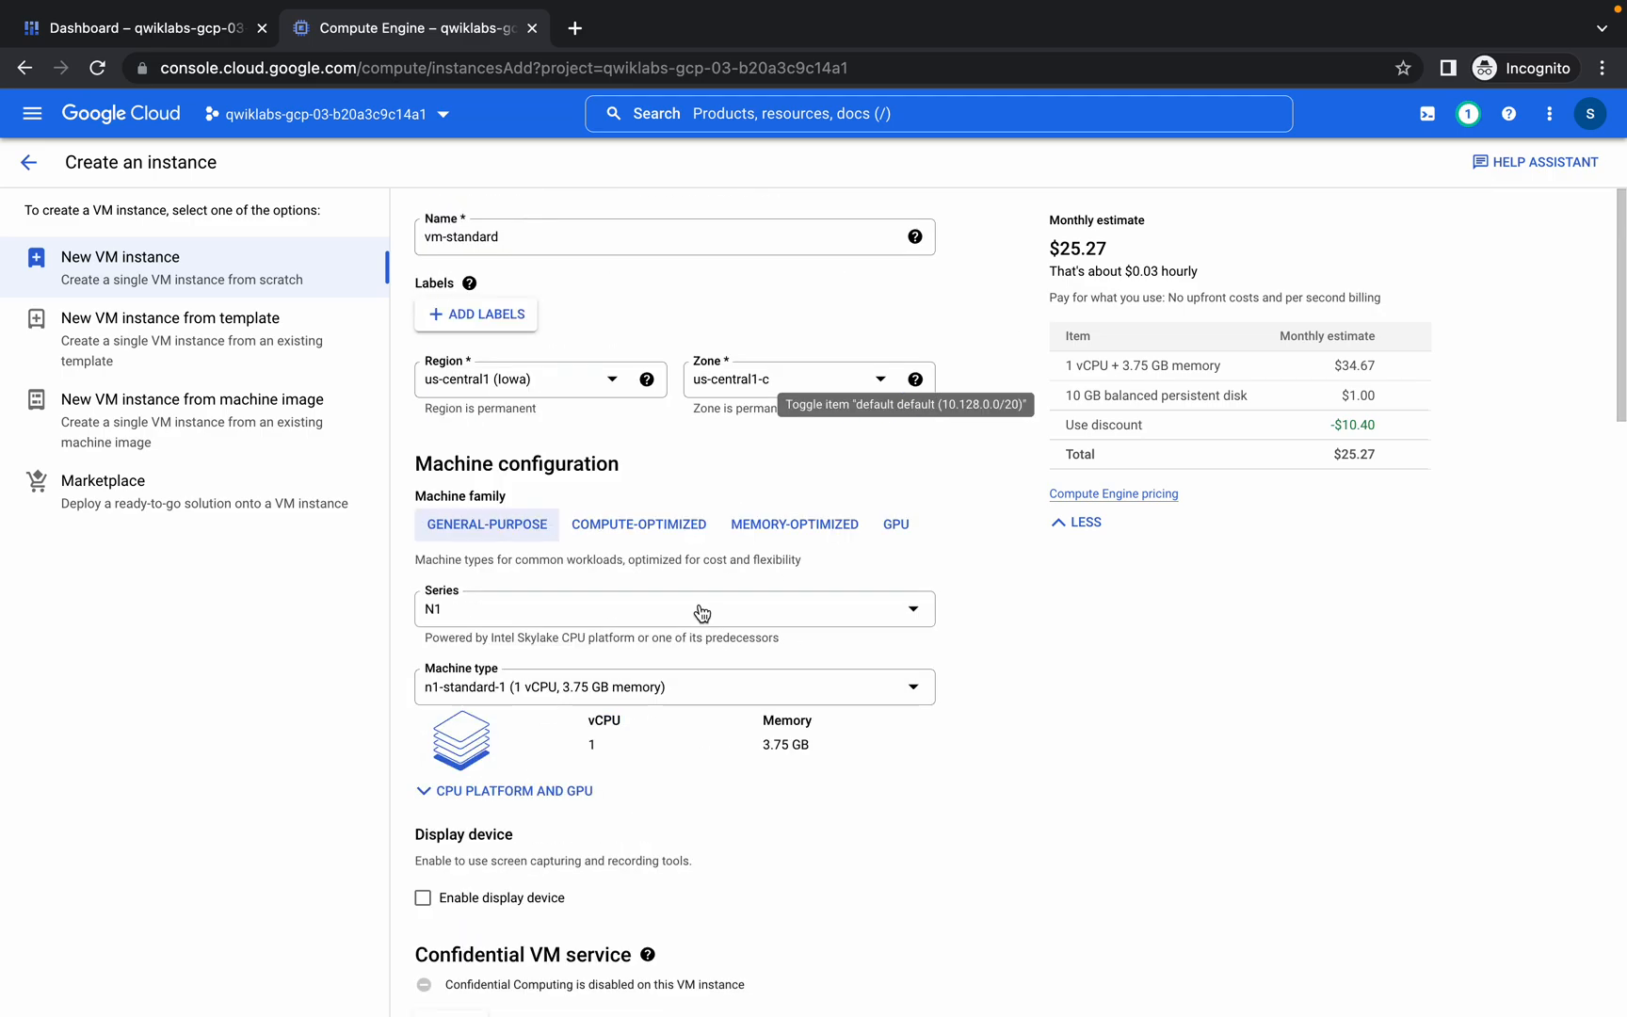
scroll(down, 3)
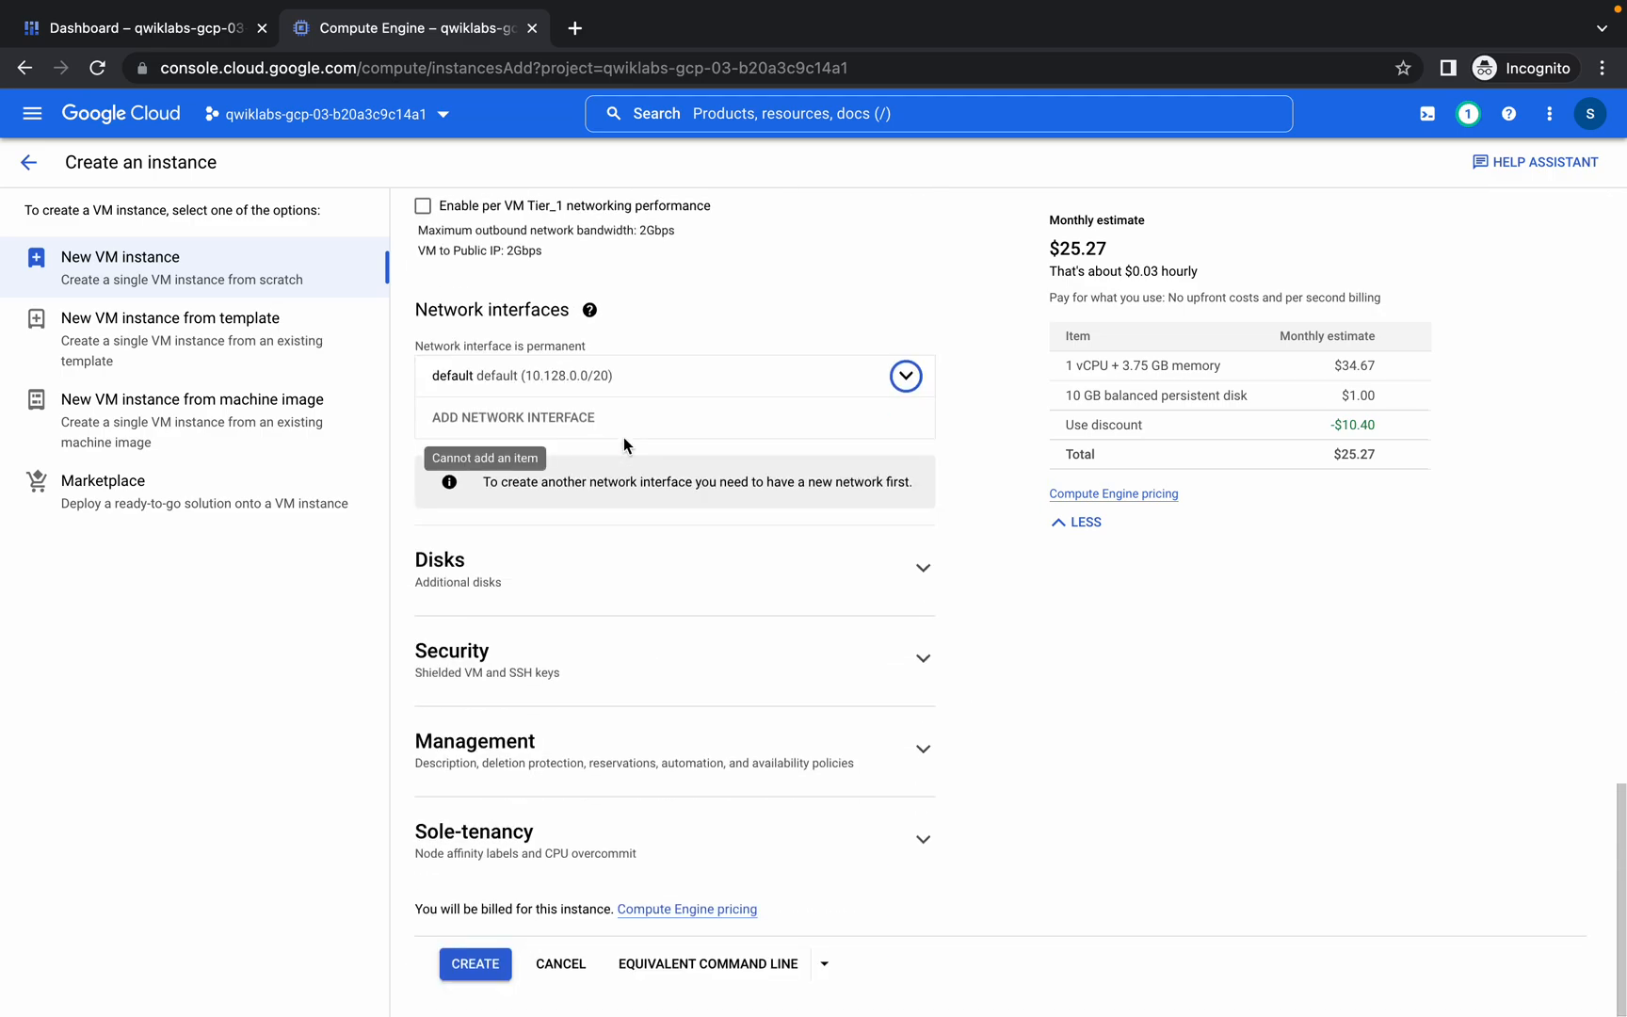
click(475, 965)
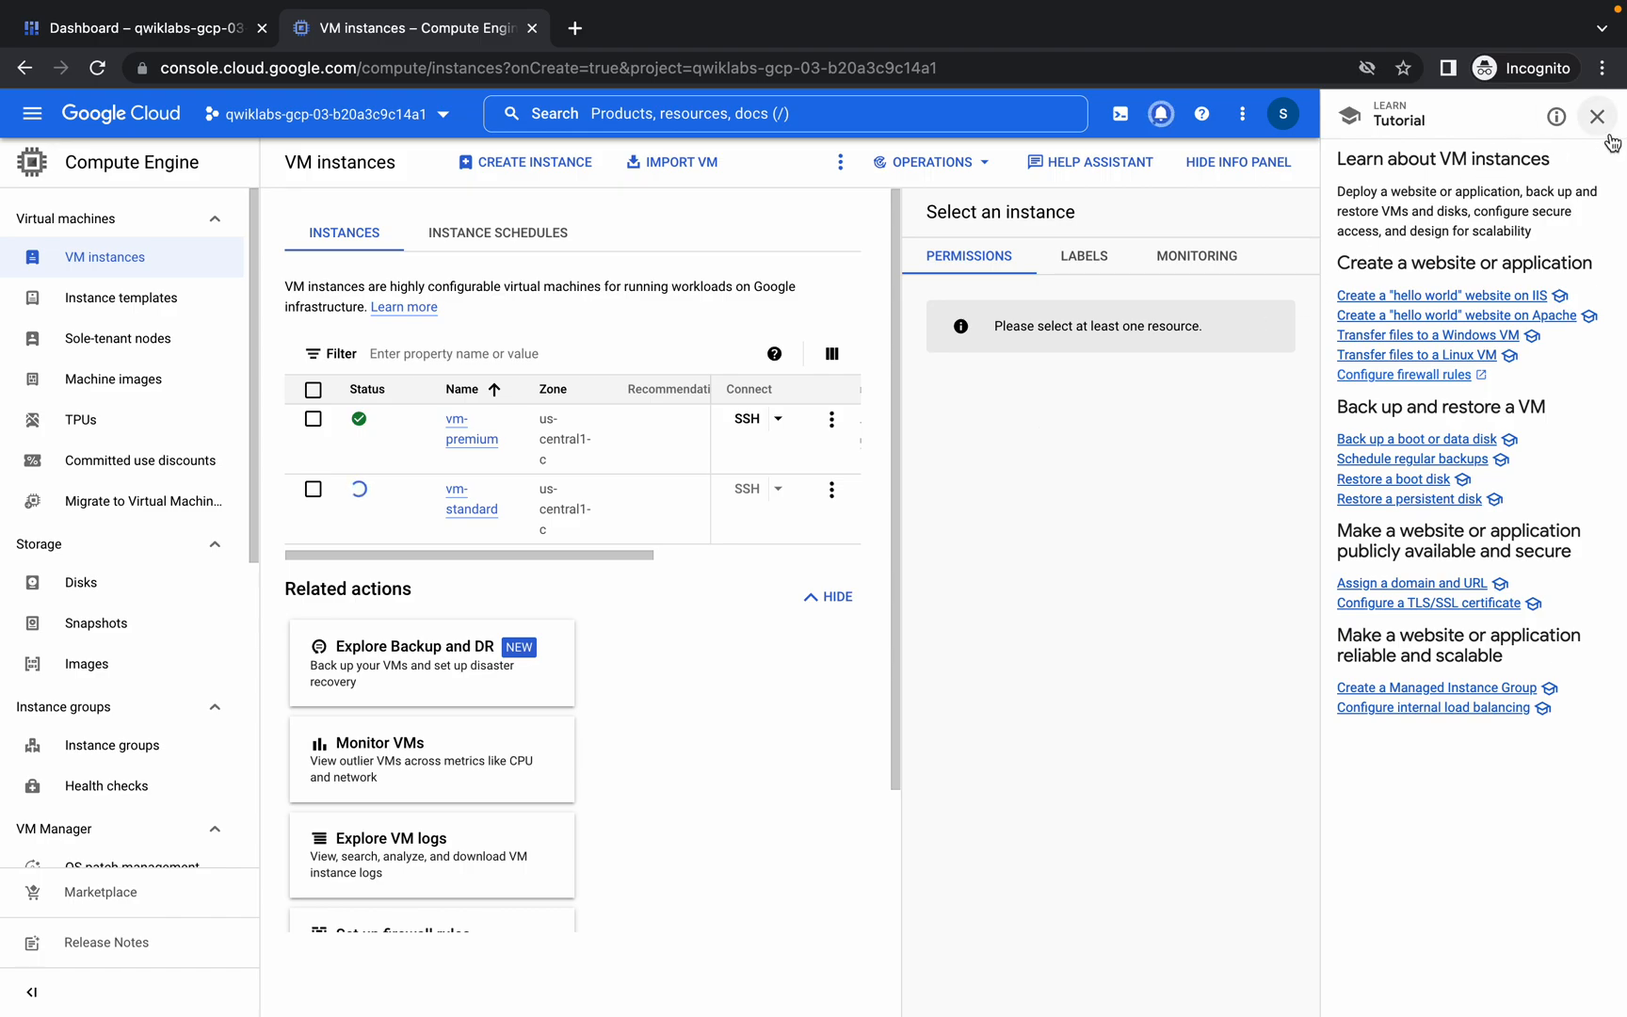
- Close the tutorial panel, wait for both VMs to run, then return to the lab tab
click(1595, 115)
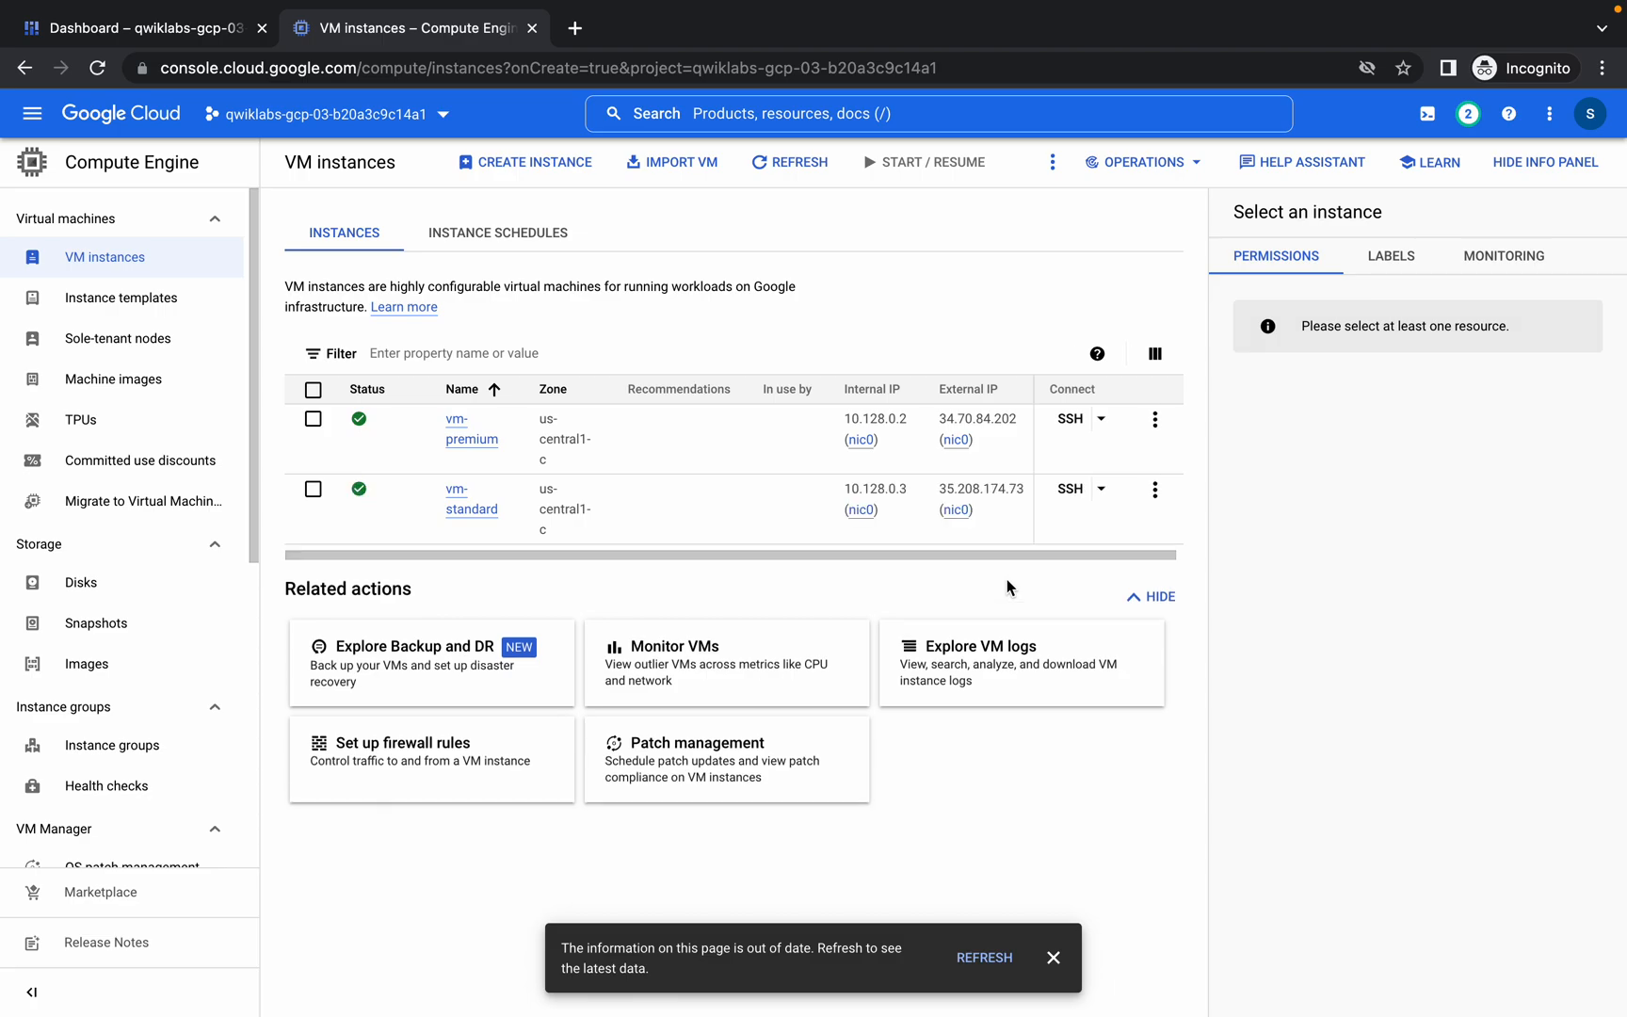
click(779, 57)
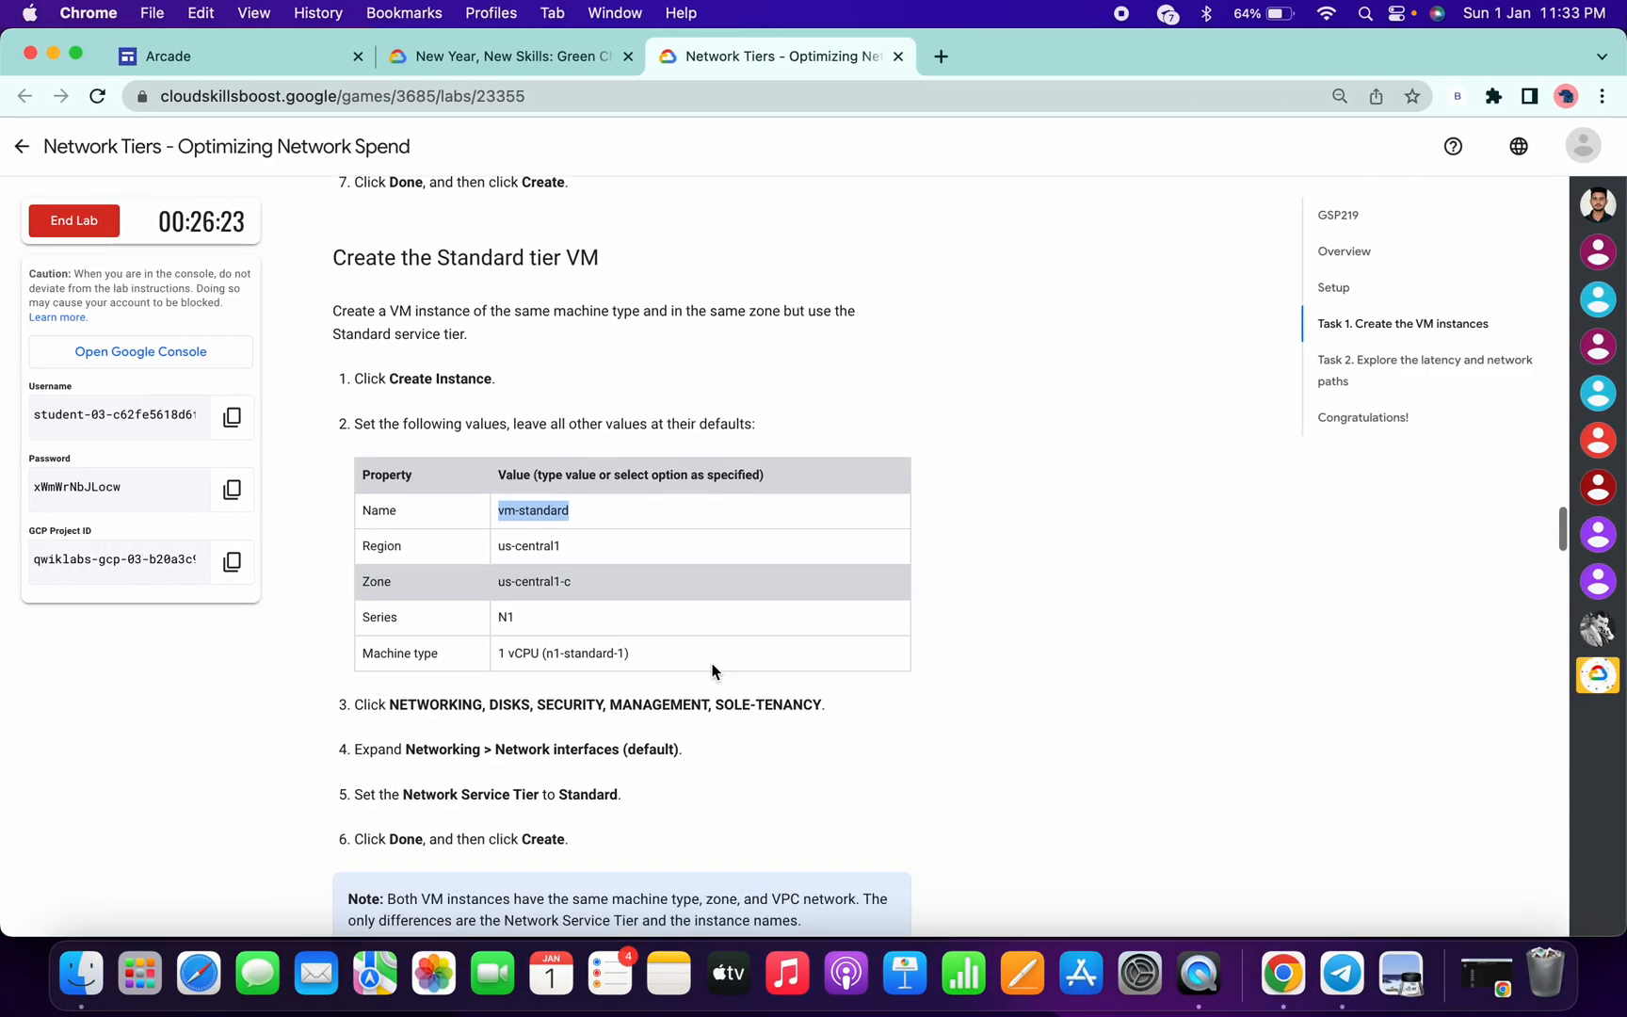
- Run Check my progress on the Create the VM instances objective
scroll(down, 3)
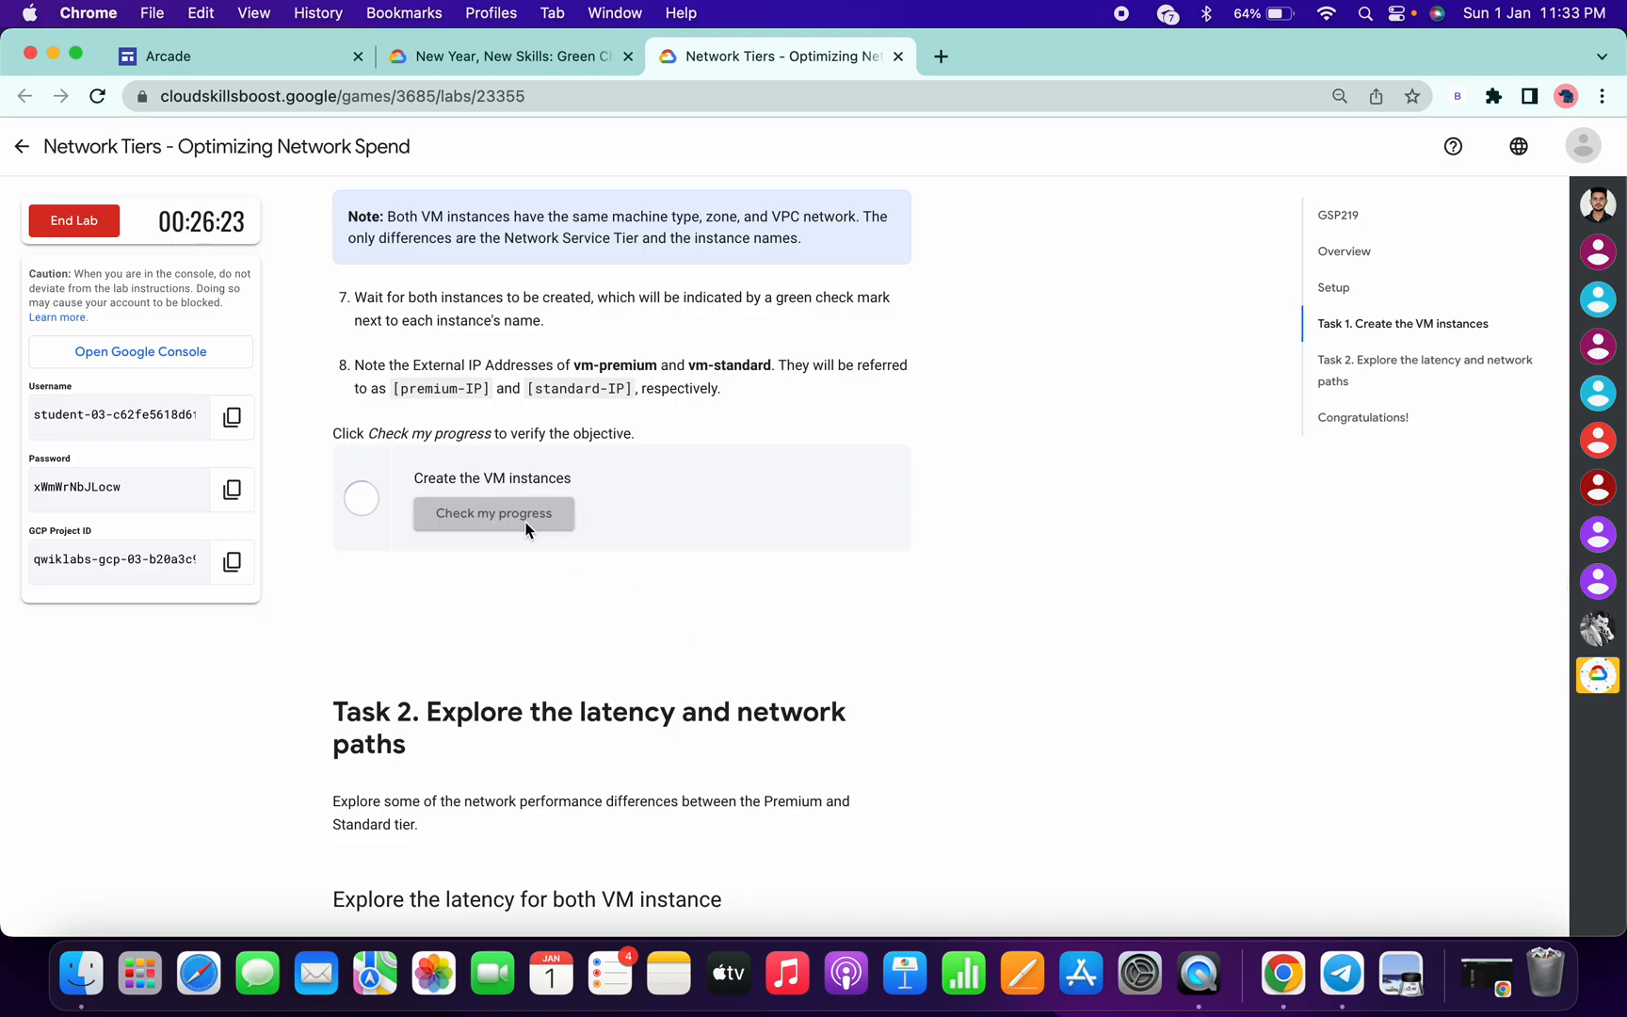
click(493, 512)
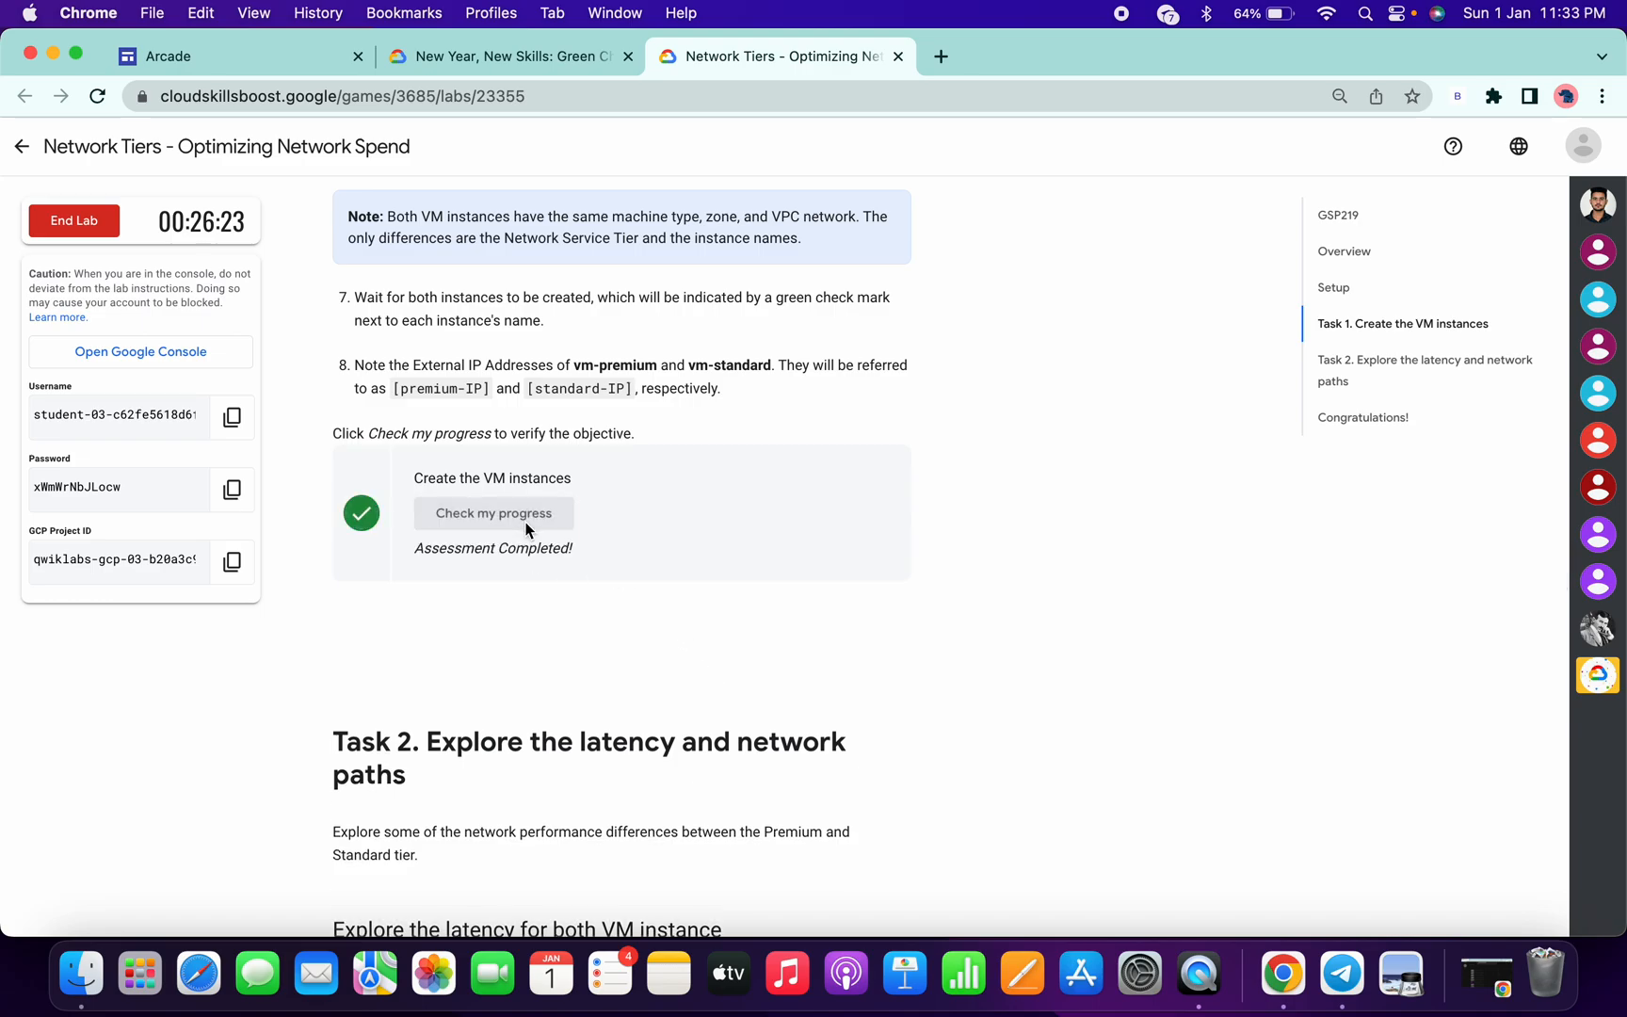
scroll(down, 3)
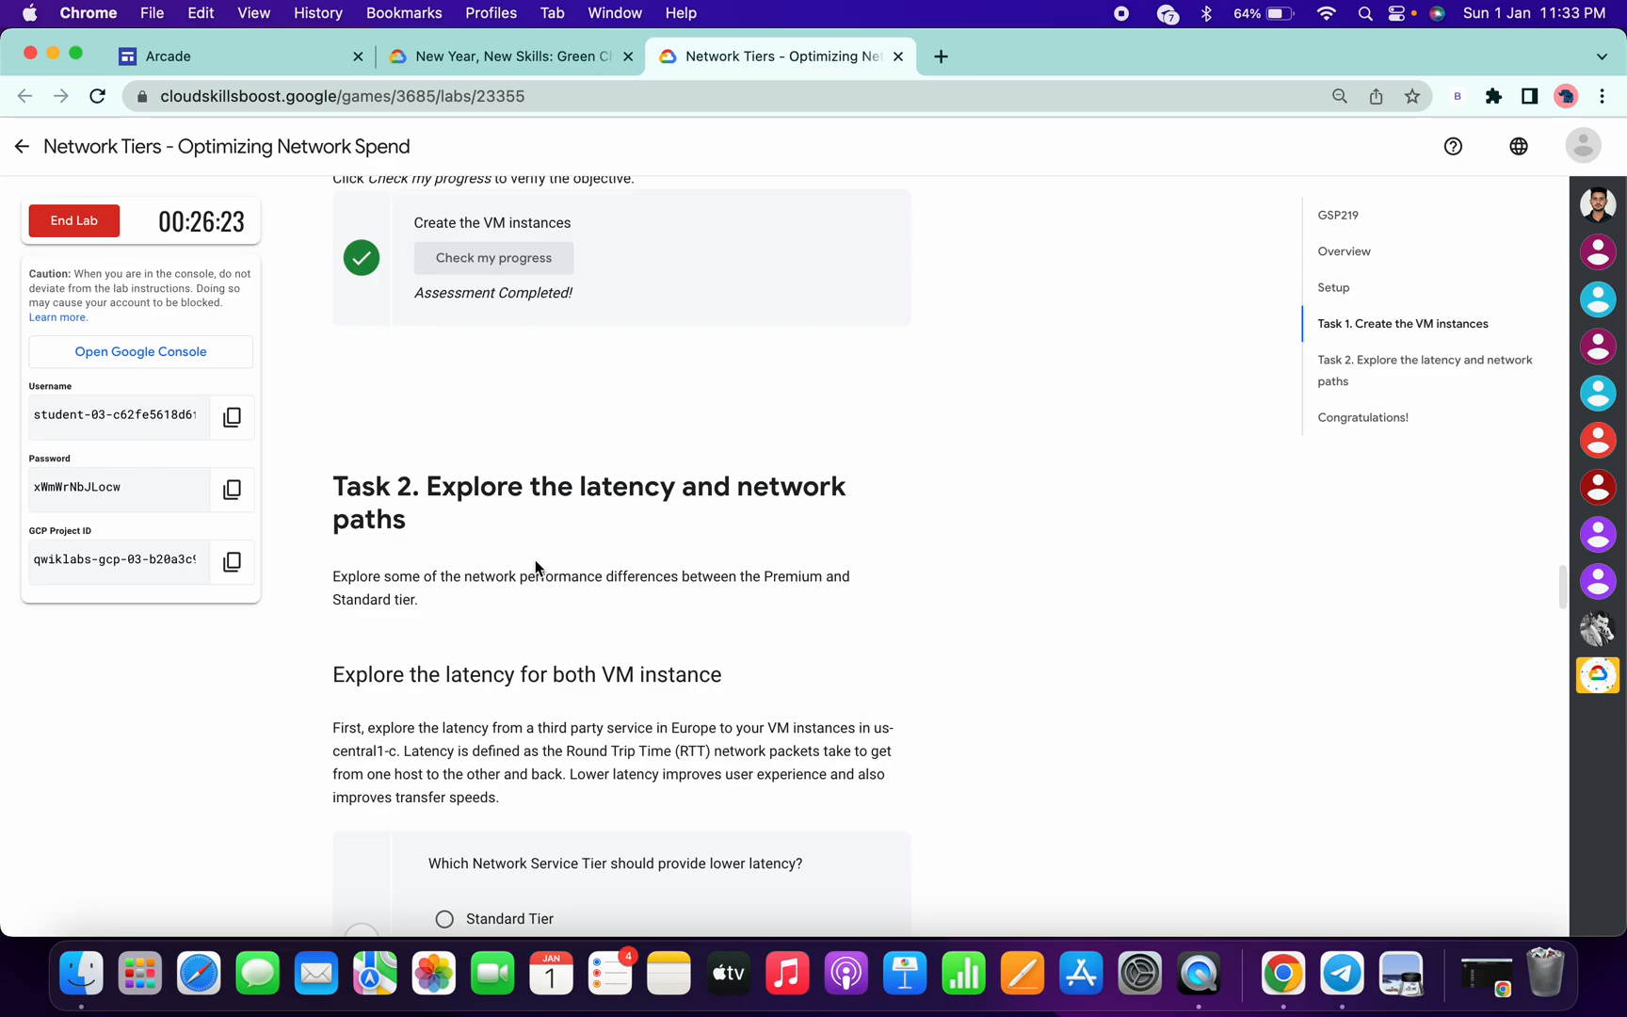
scroll(down, 3)
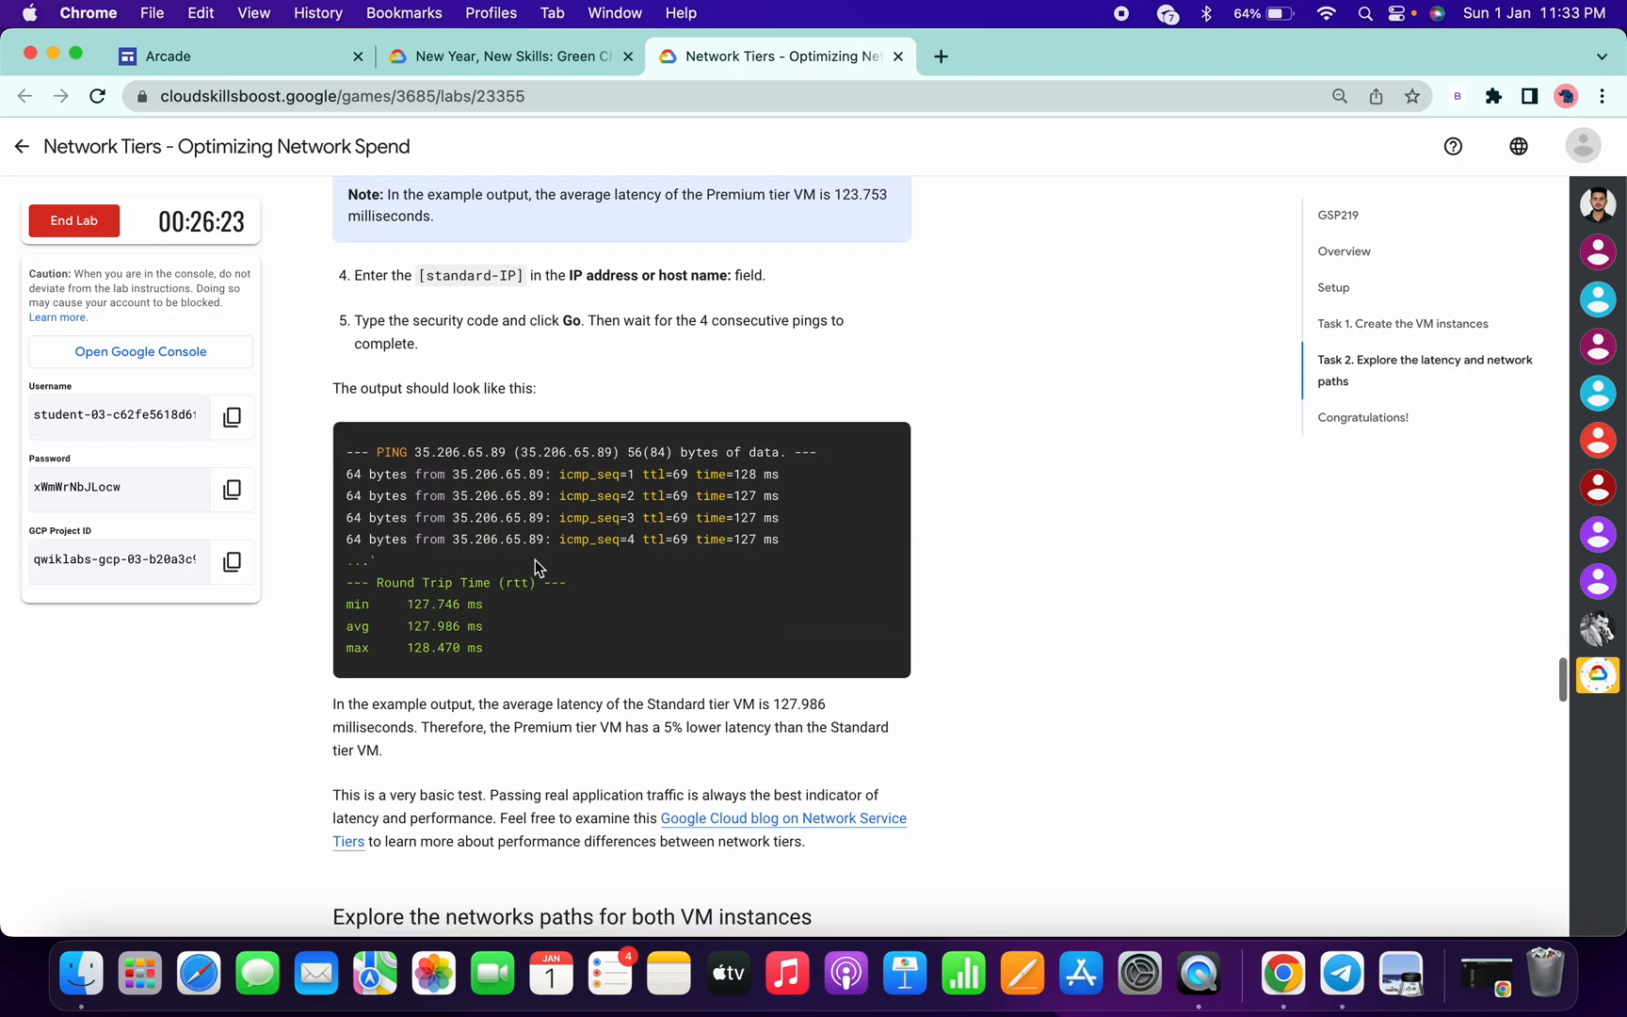